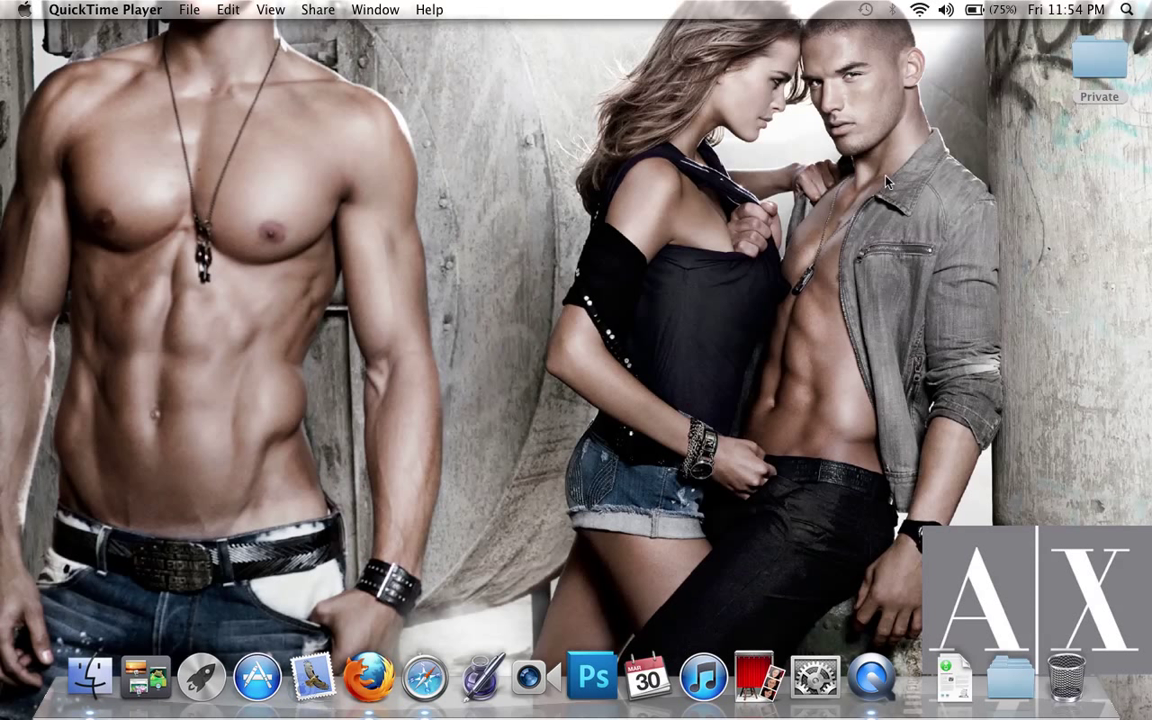
{"action": "mouse_move", "coordinate": [440, 178]}
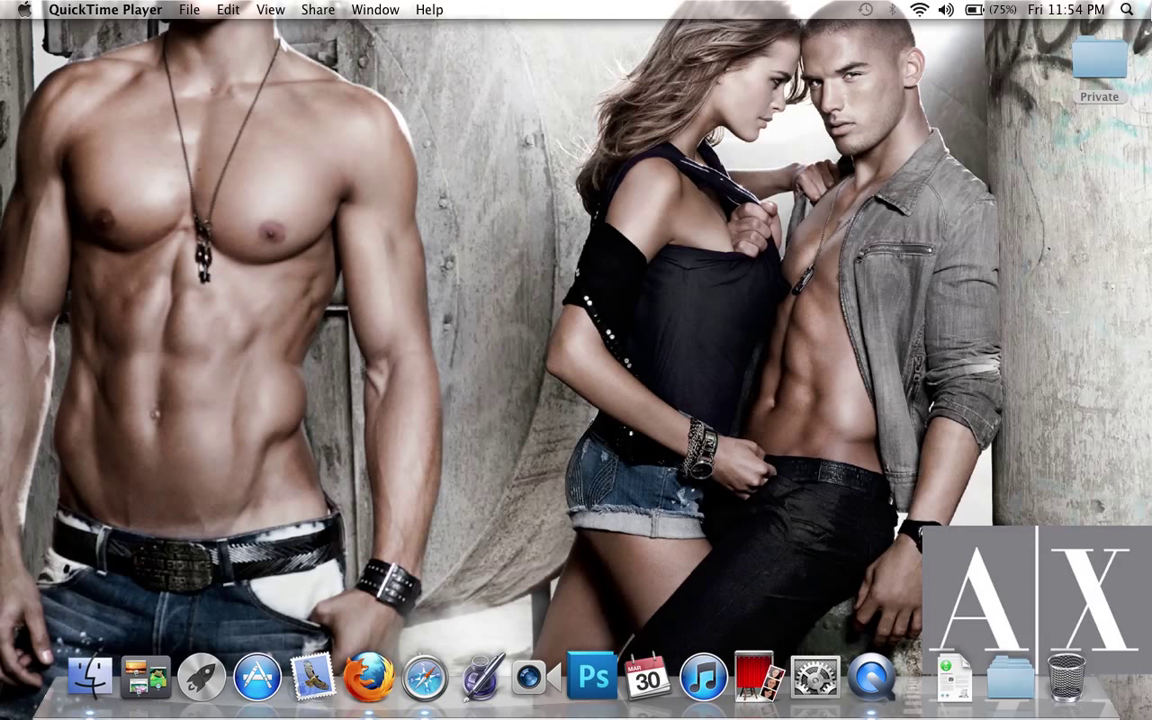
{"action": "mouse_move", "coordinate": [1058, 68]}
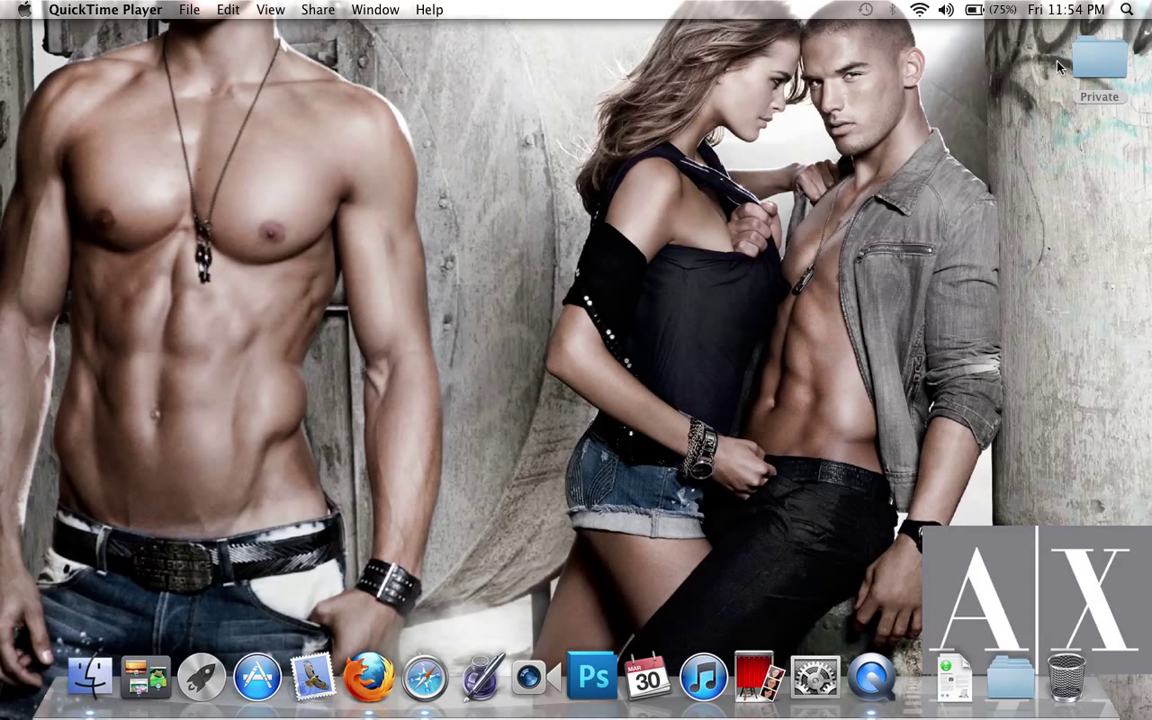
Inspect the Private folder on the desktop and close its window again
{"action": "left_click", "coordinate": [1100, 64]}
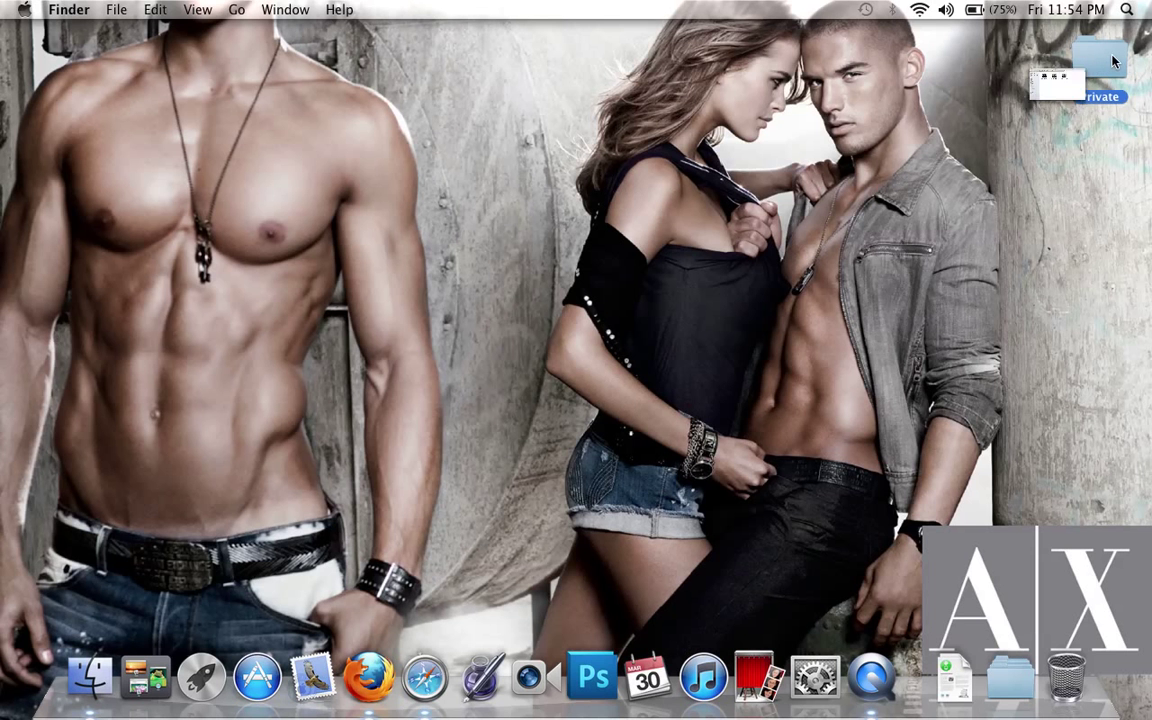
{"action": "double_click", "coordinate": [1100, 64]}
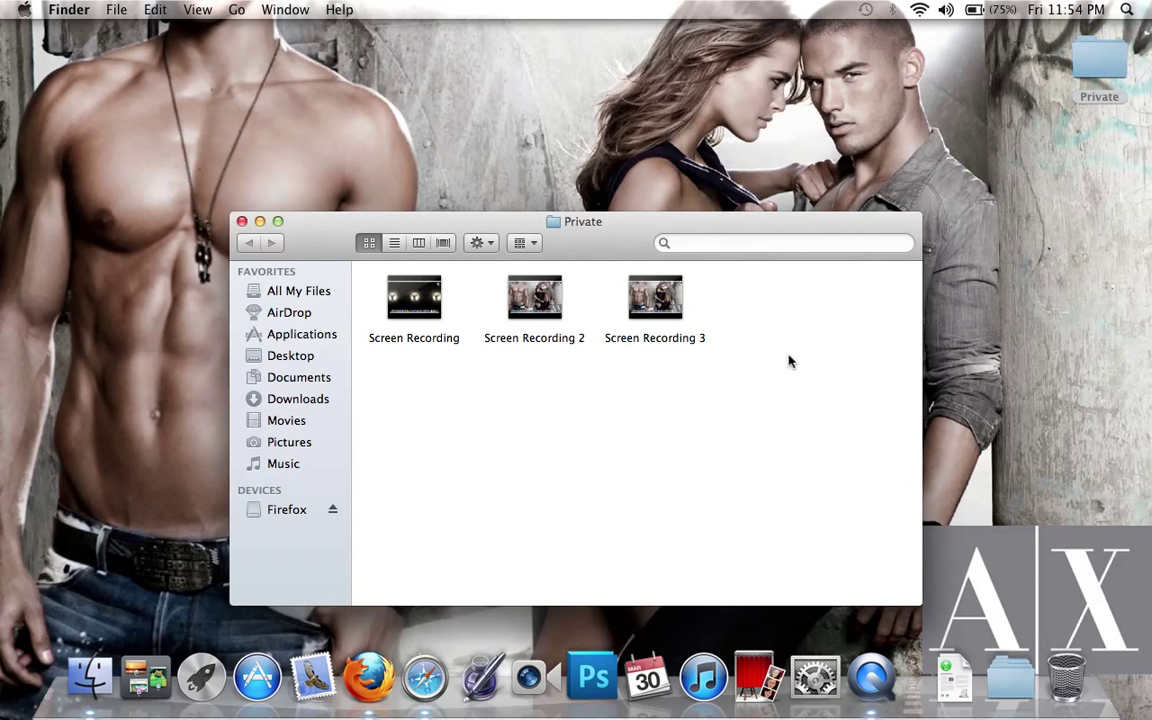
{"action": "mouse_move", "coordinate": [704, 350]}
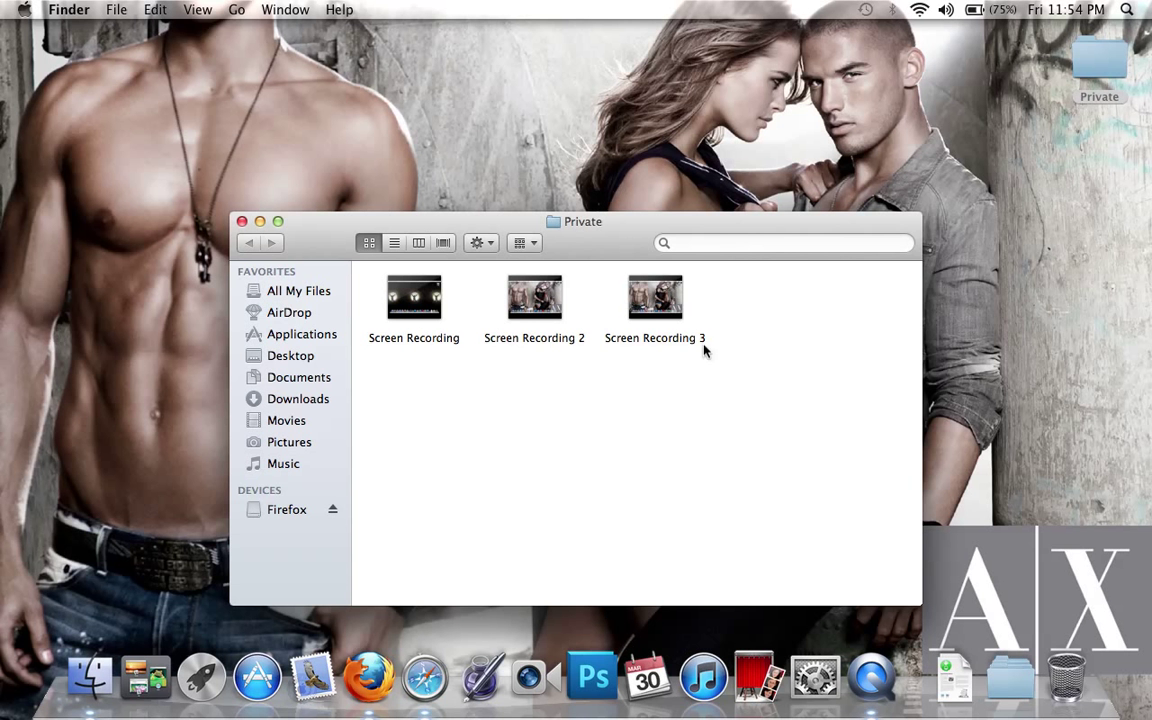
{"action": "mouse_move", "coordinate": [196, 244]}
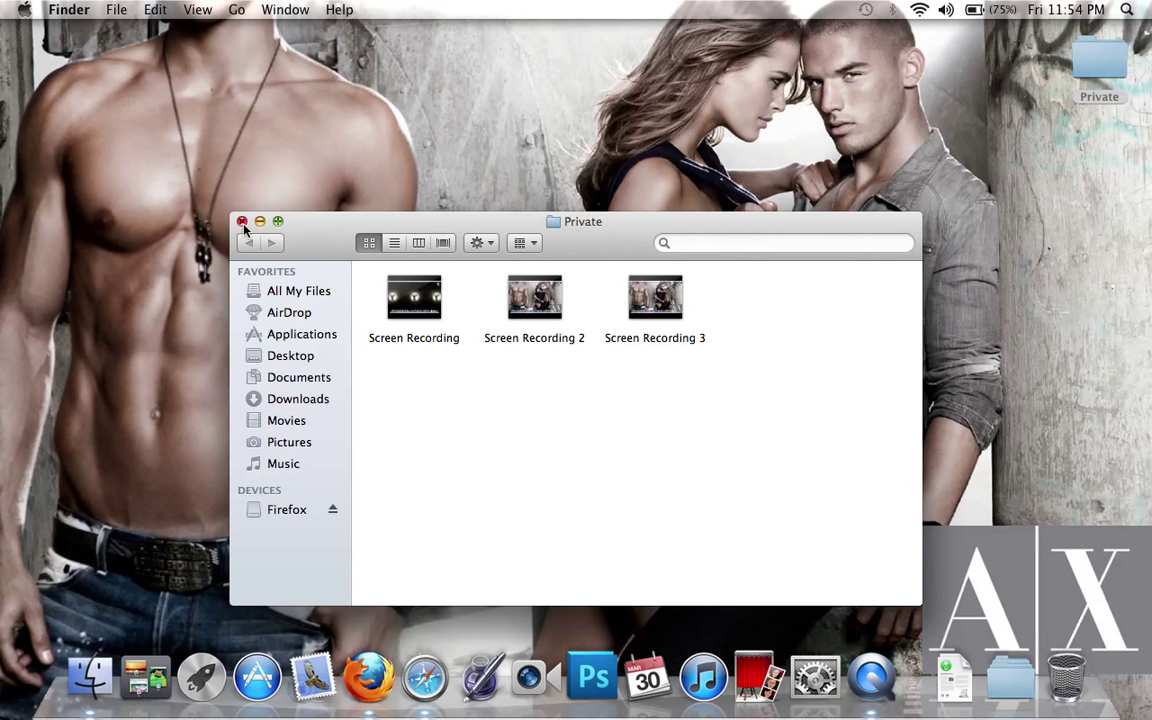
{"action": "left_click", "coordinate": [242, 220]}
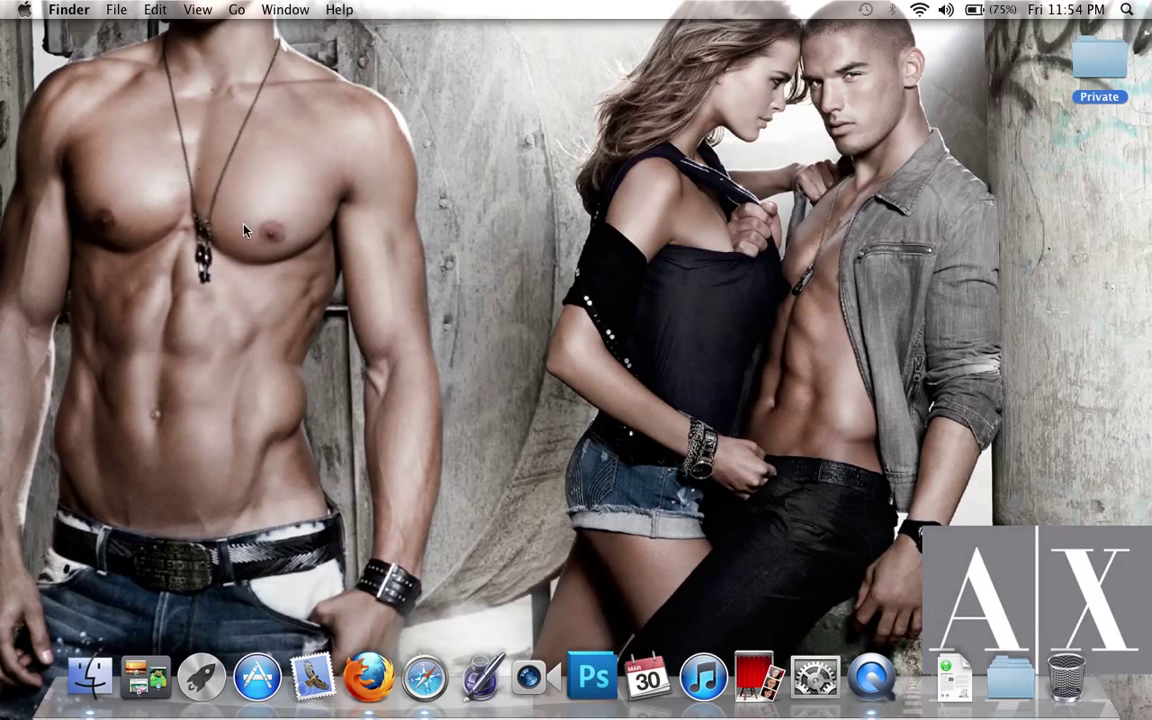
{"action": "mouse_move", "coordinate": [324, 392]}
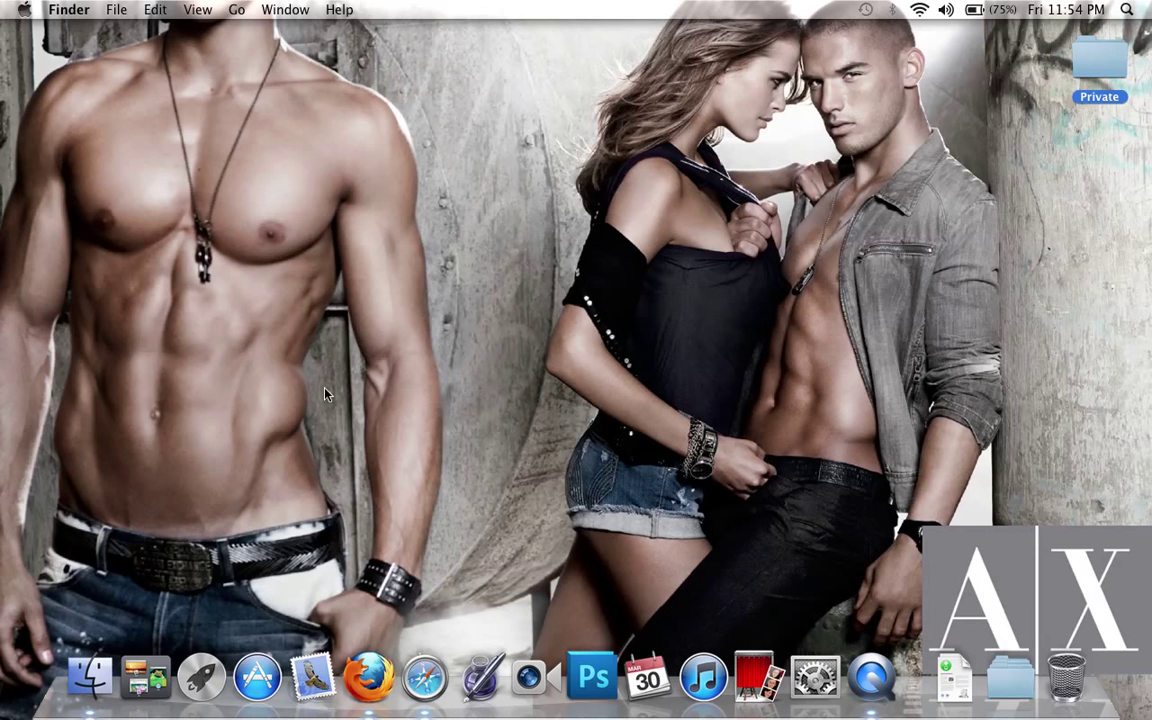
Launch Disk Utility from the Dock and show the File menu's New choices
{"action": "left_click", "coordinate": [200, 676]}
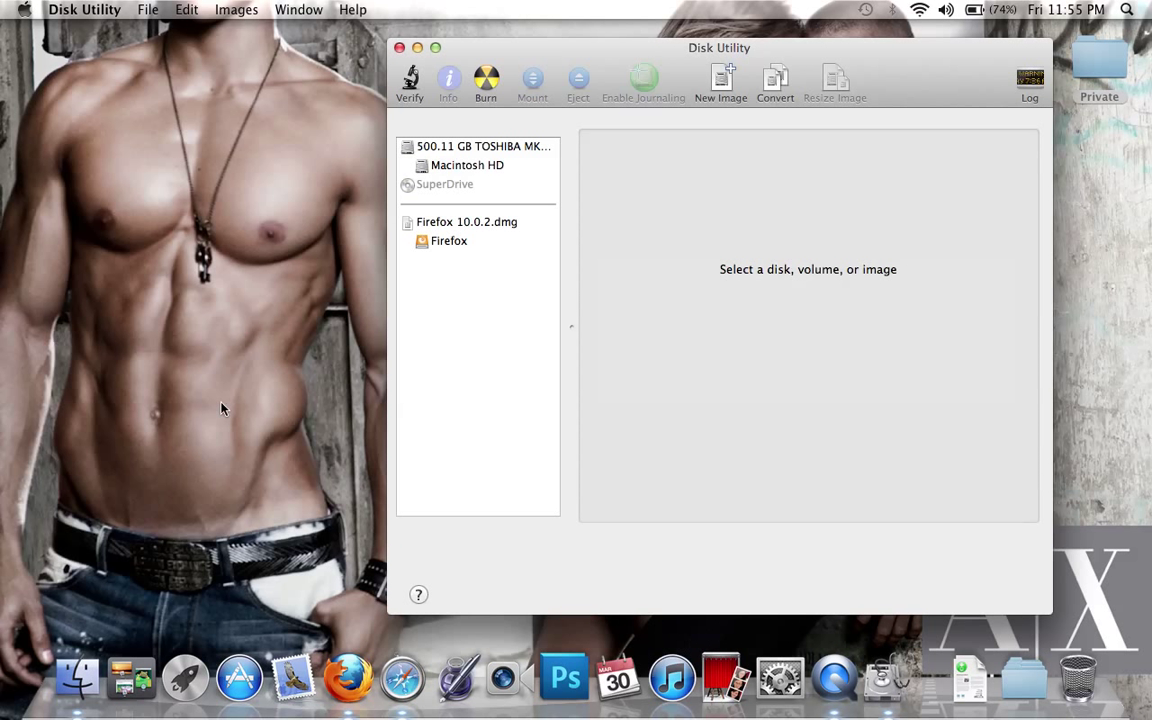
{"action": "left_click", "coordinate": [148, 8]}
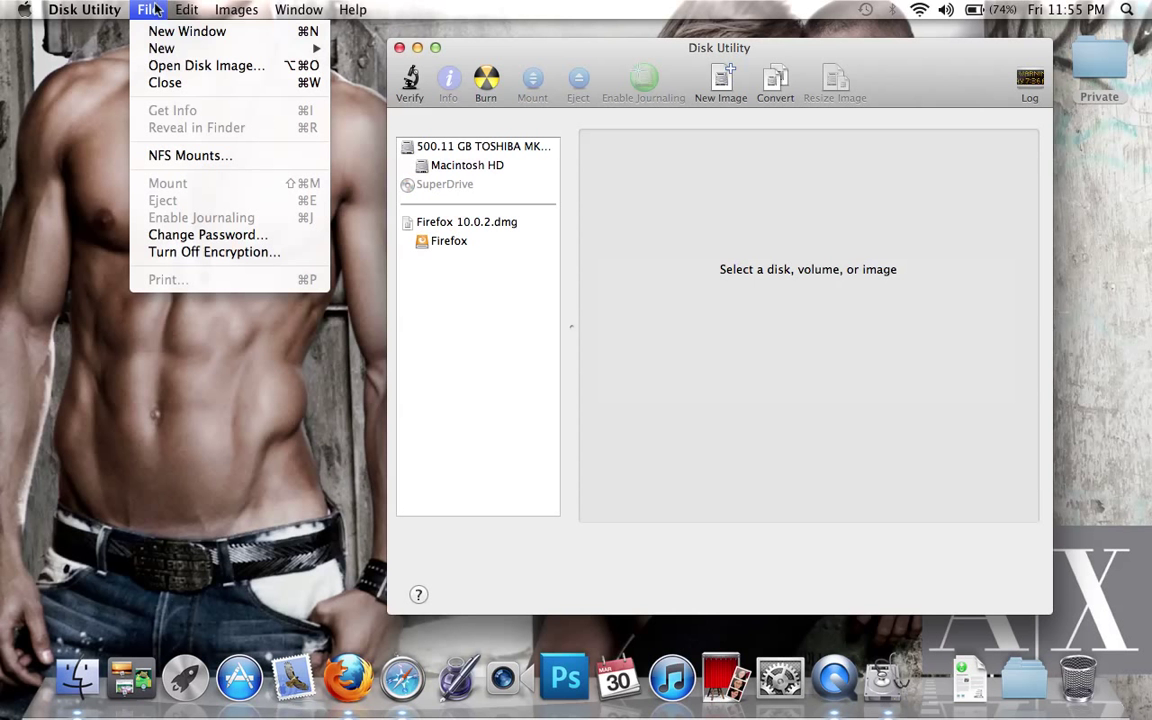
{"action": "mouse_move", "coordinate": [160, 48]}
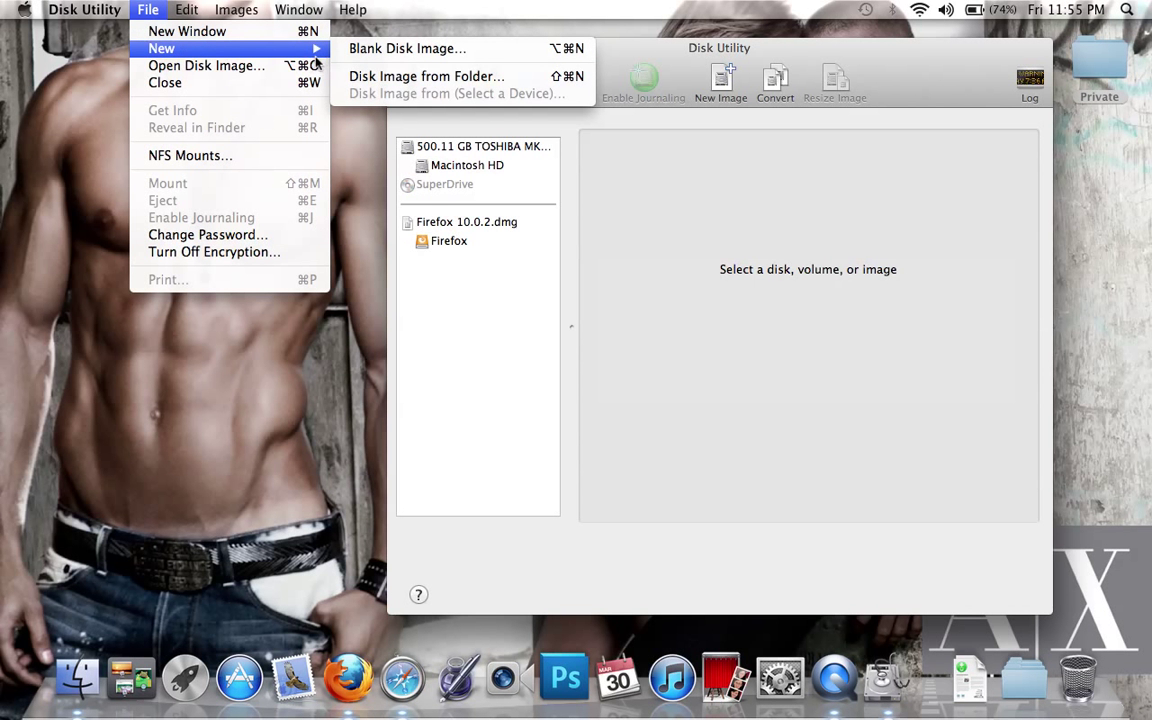
Start a Disk Image from Folder and pick Private on the Desktop as the source
{"action": "left_click", "coordinate": [426, 76]}
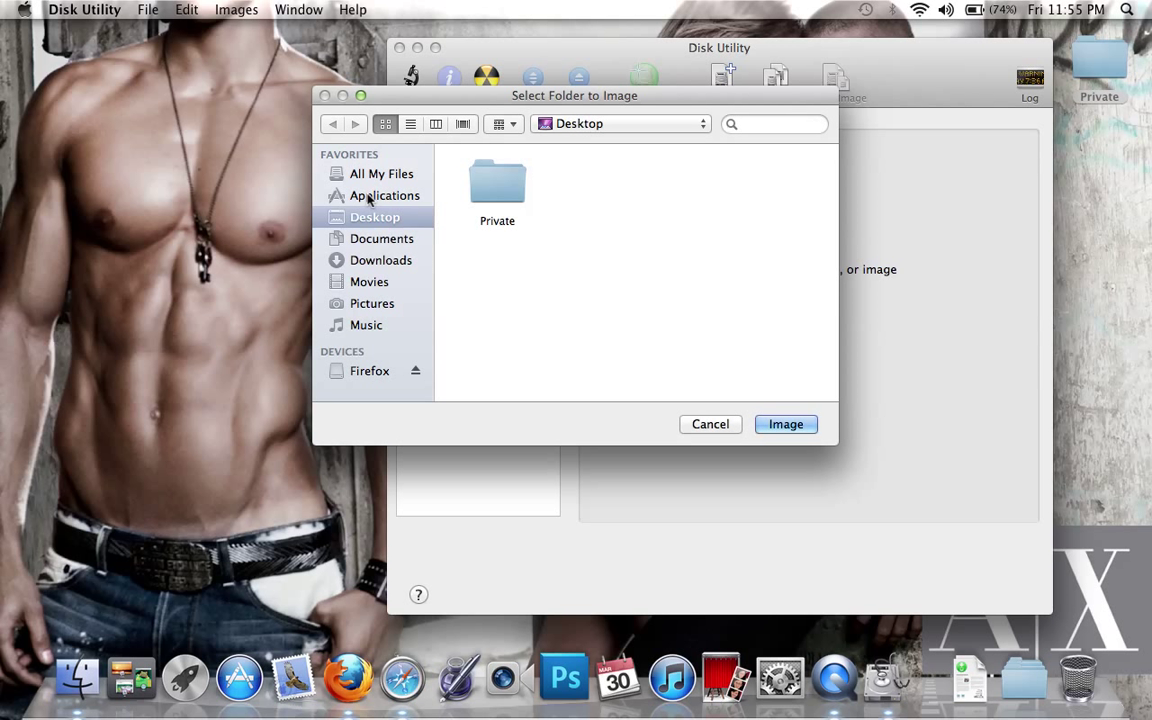
{"action": "mouse_move", "coordinate": [564, 216]}
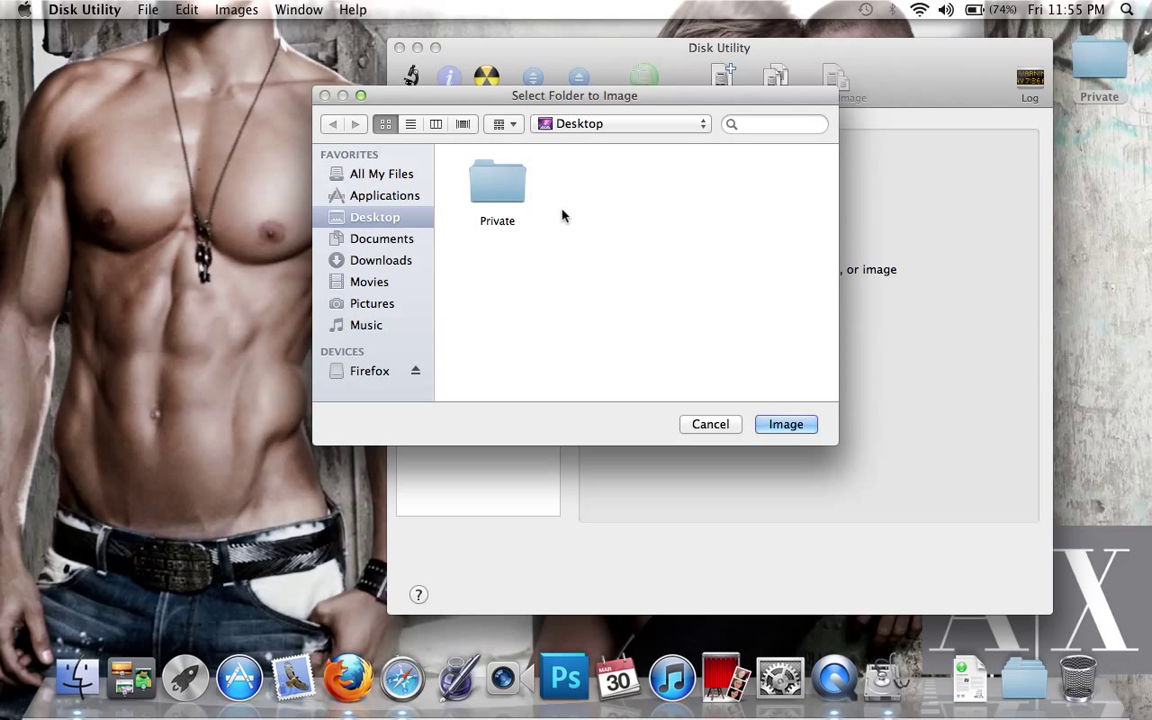
{"action": "left_click", "coordinate": [496, 184]}
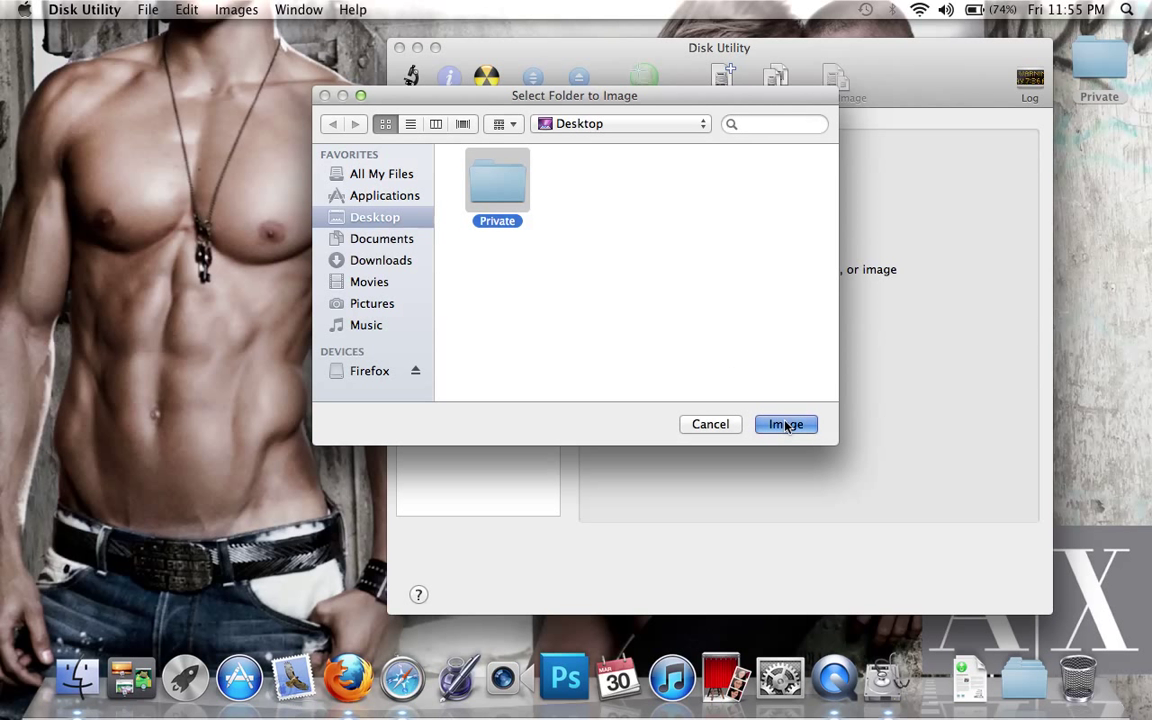
Save the image to the Desktop as read/write with 128-bit AES encryption
{"action": "left_click", "coordinate": [786, 424]}
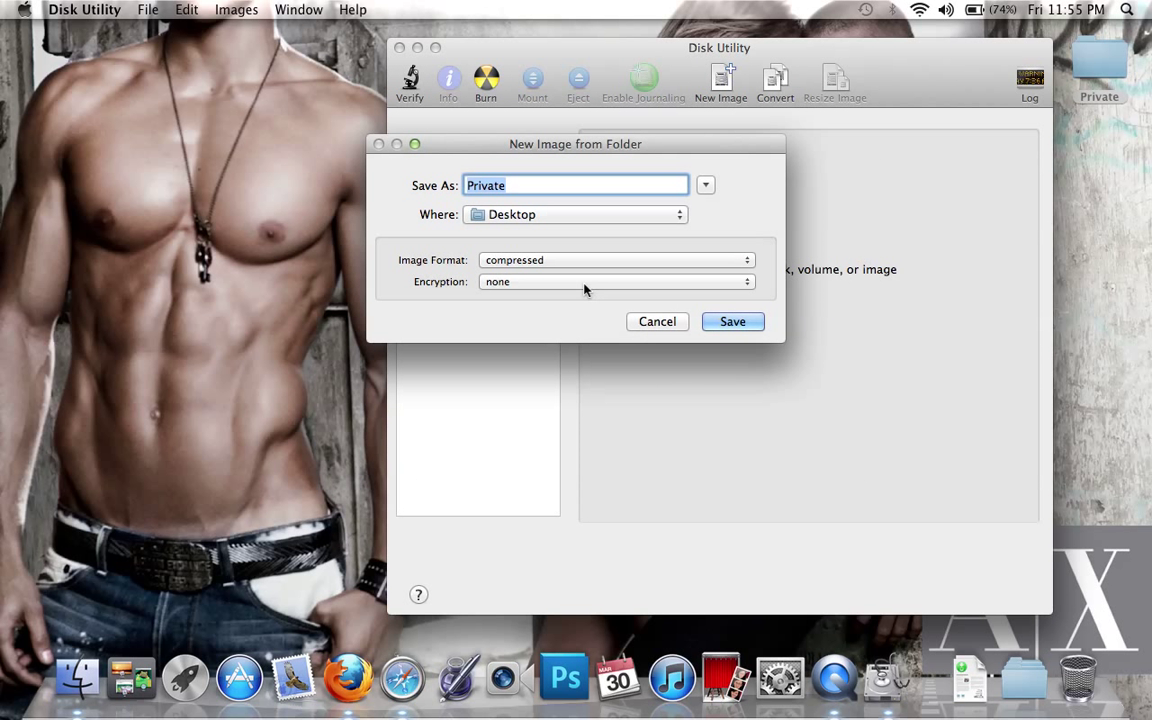
{"action": "mouse_move", "coordinate": [590, 204]}
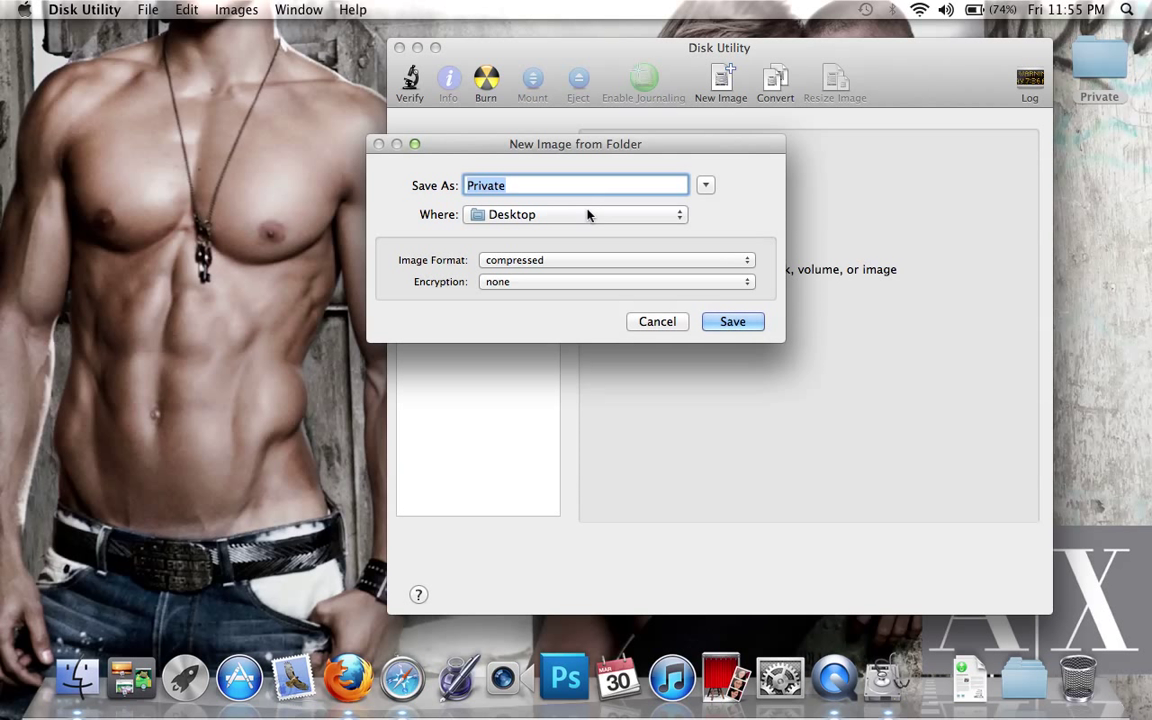
{"action": "left_click", "coordinate": [576, 214]}
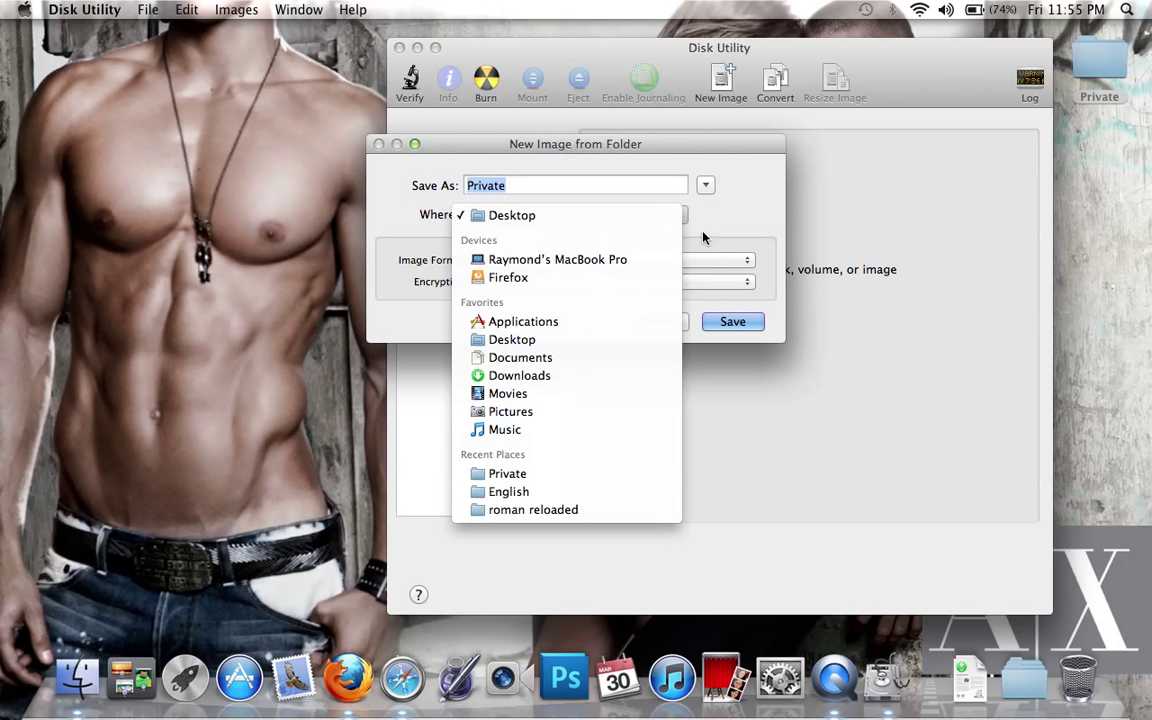
{"action": "left_click", "coordinate": [512, 214]}
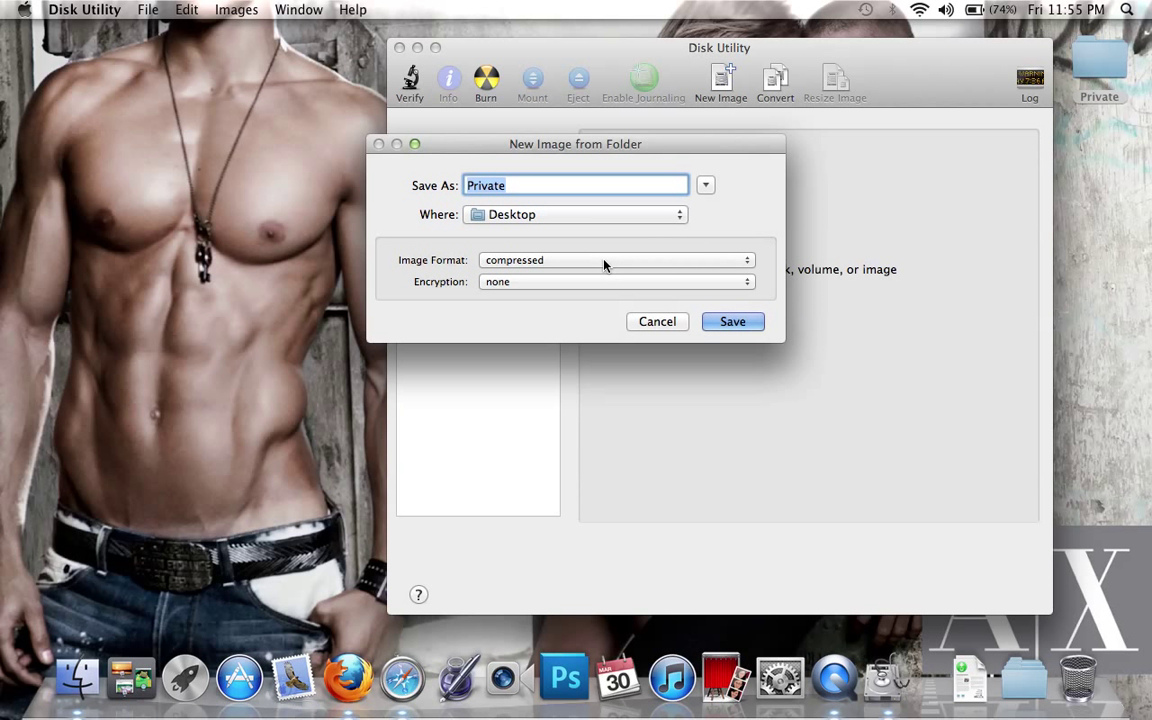
{"action": "left_click", "coordinate": [616, 260]}
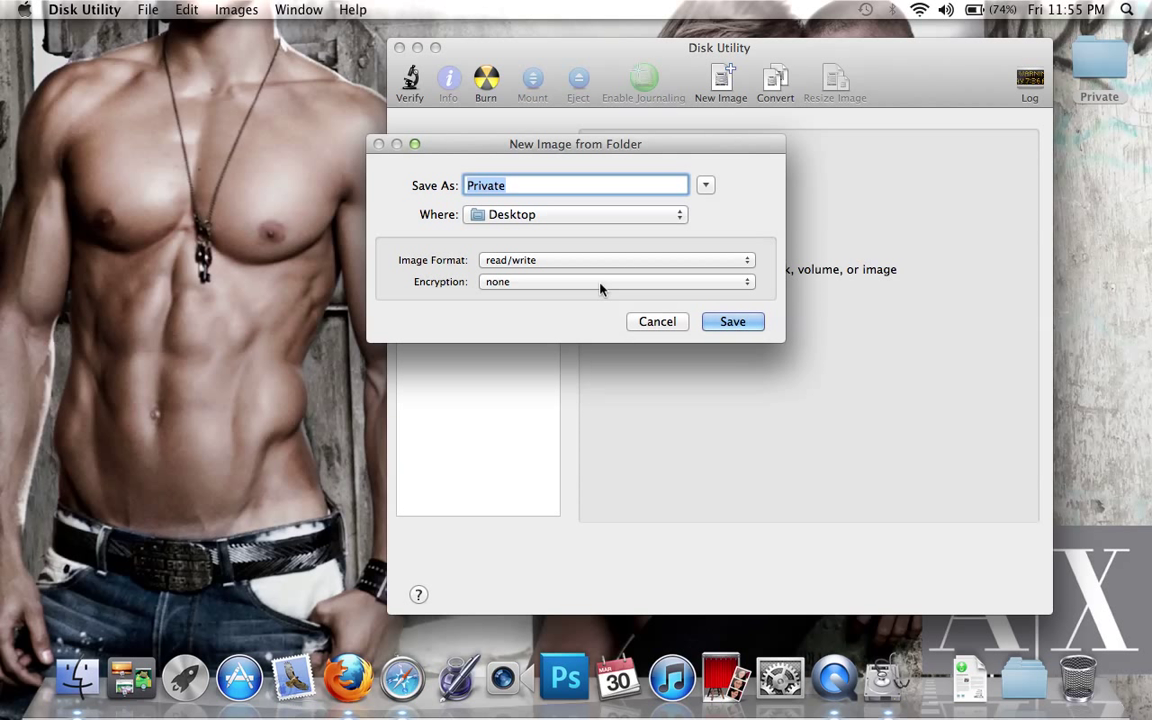
{"action": "left_click", "coordinate": [616, 280]}
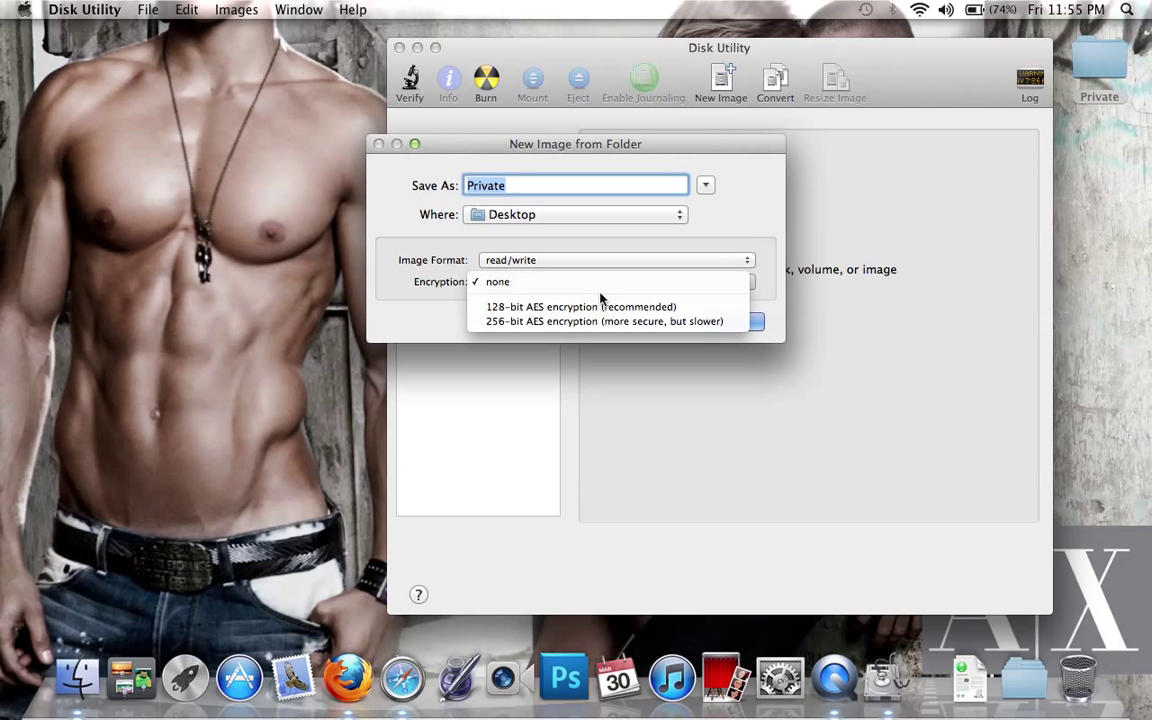
{"action": "left_click", "coordinate": [580, 306]}
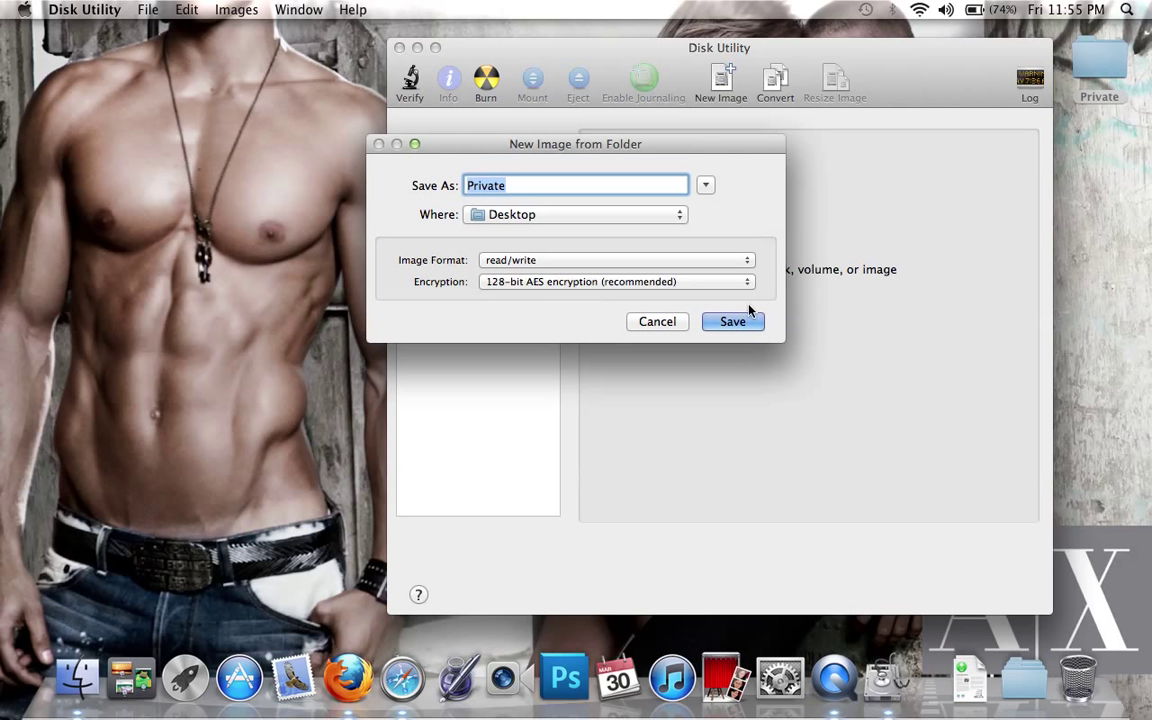
{"action": "left_click", "coordinate": [732, 320]}
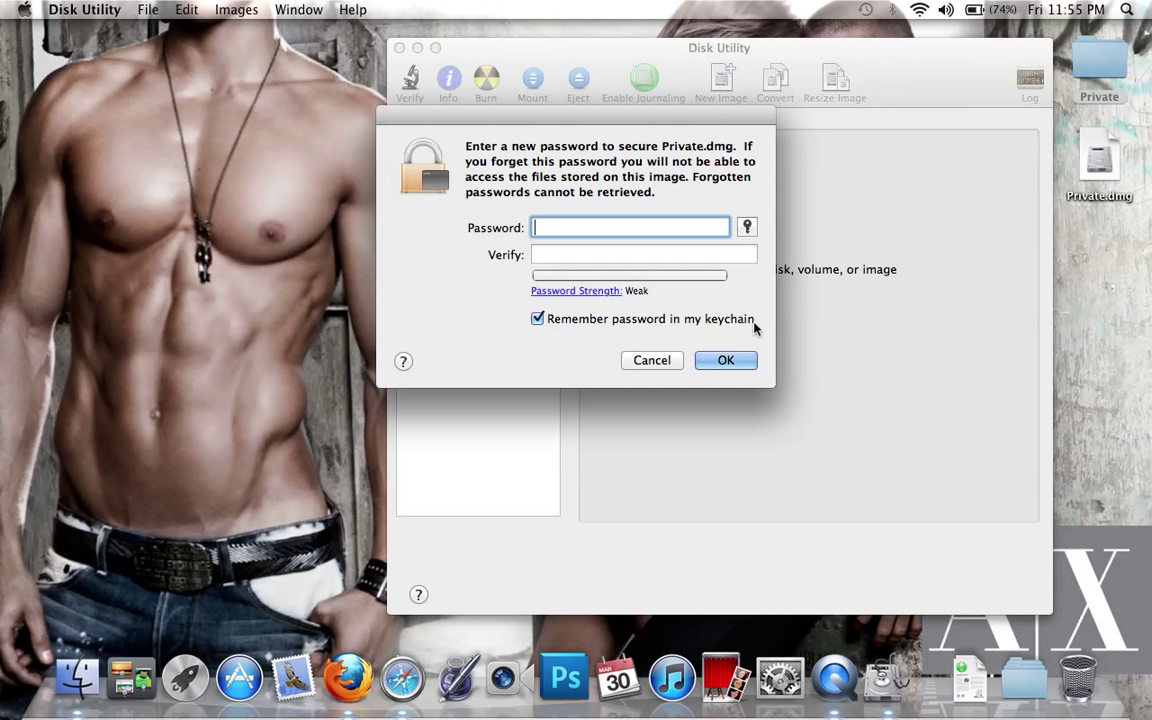
{"action": "left_click", "coordinate": [630, 228]}
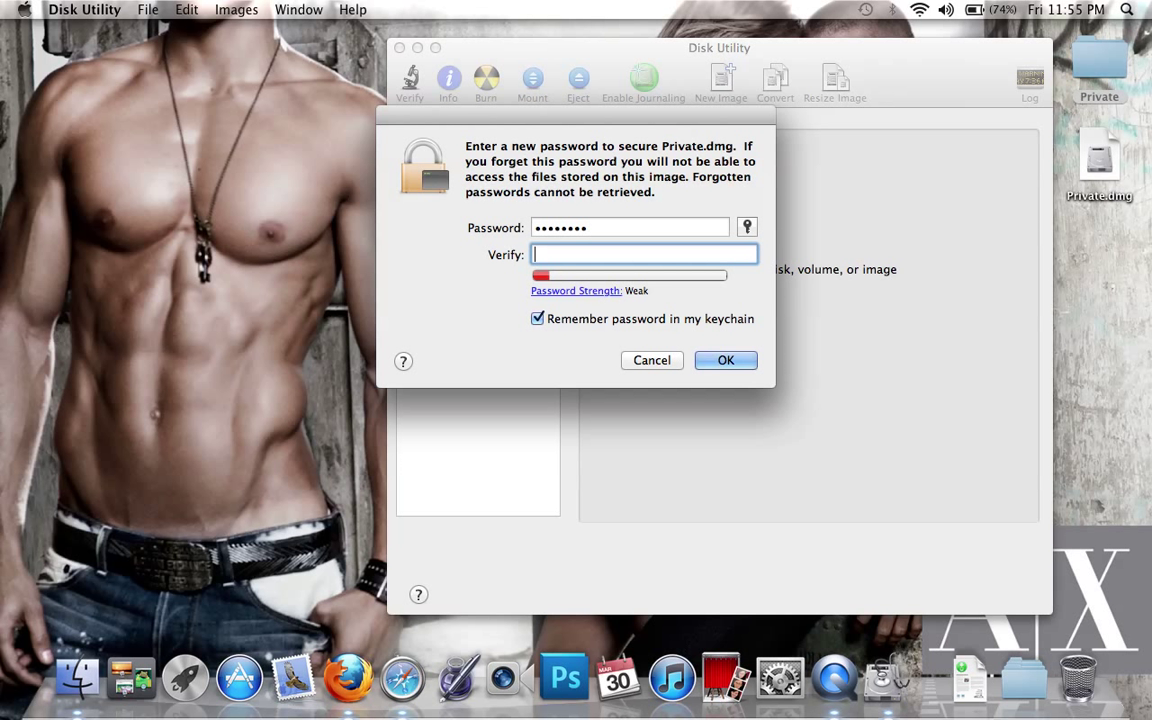
{"action": "type", "text": "password"}
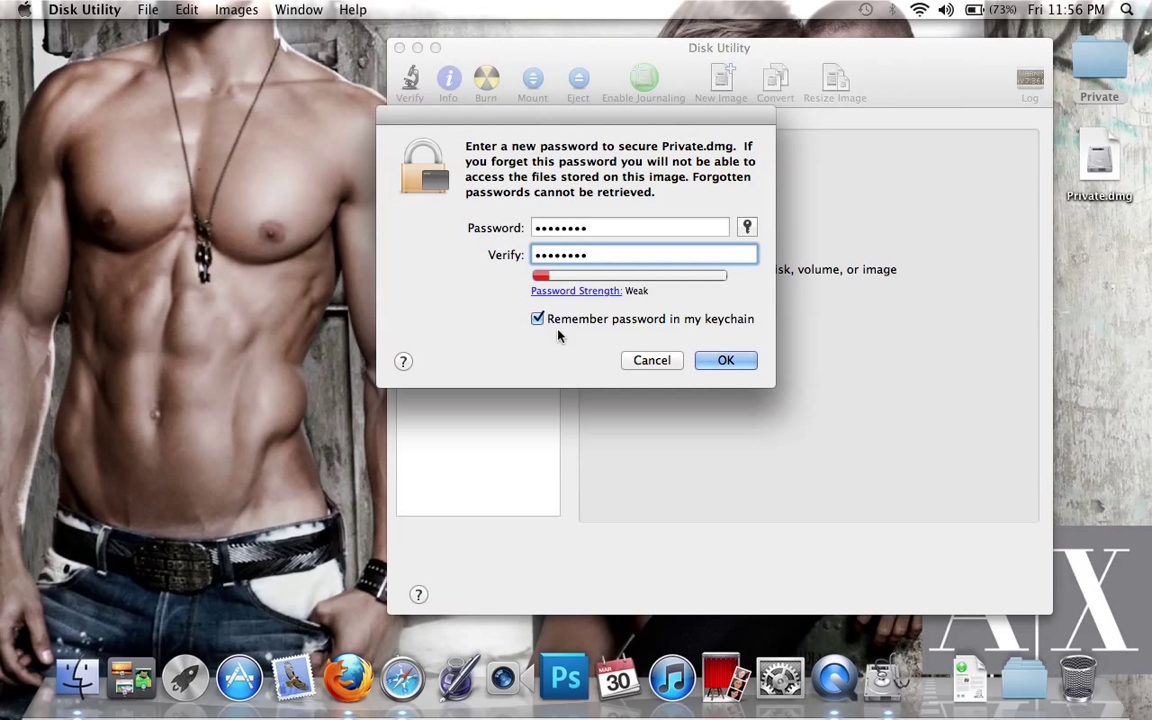
{"action": "mouse_move", "coordinate": [540, 332]}
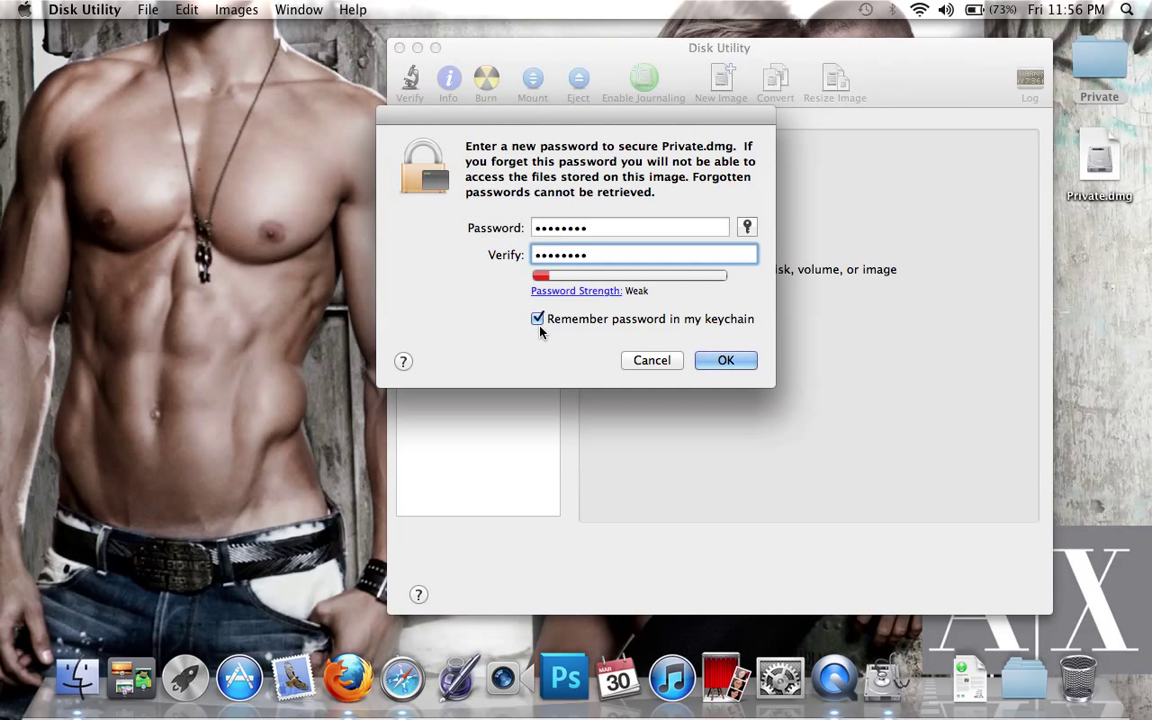
{"action": "left_click", "coordinate": [538, 318]}
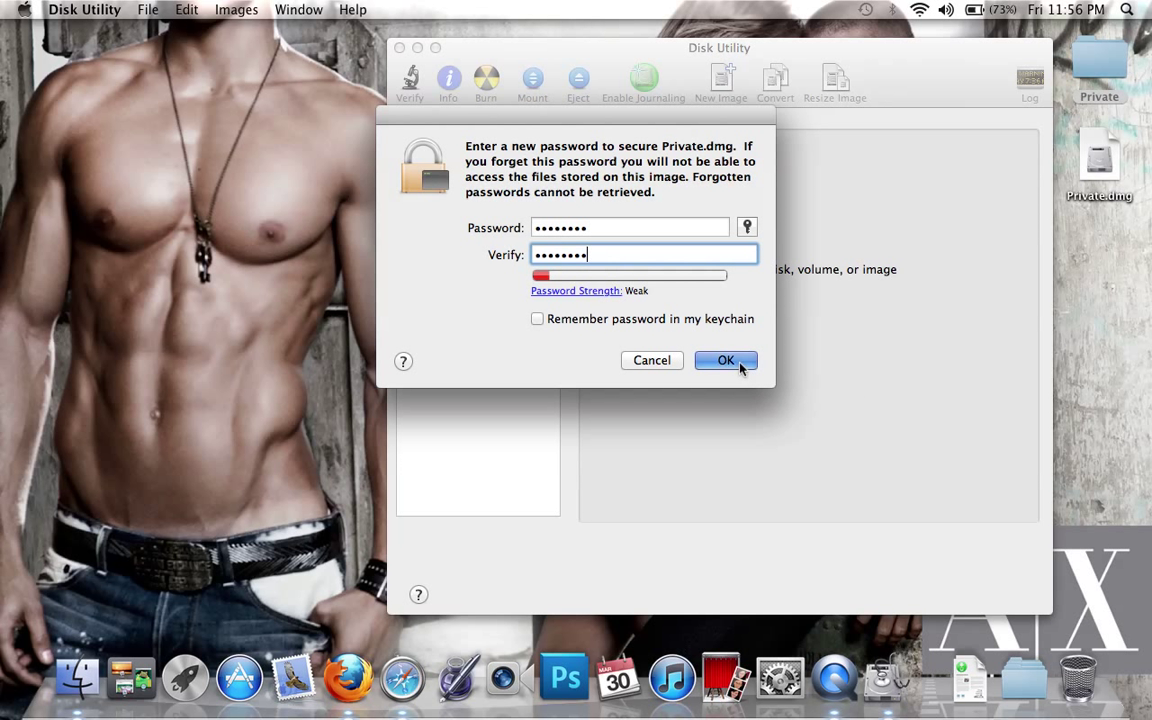
Confirm the password so Private.dmg is created, then quit Disk Utility
{"action": "left_click", "coordinate": [726, 360]}
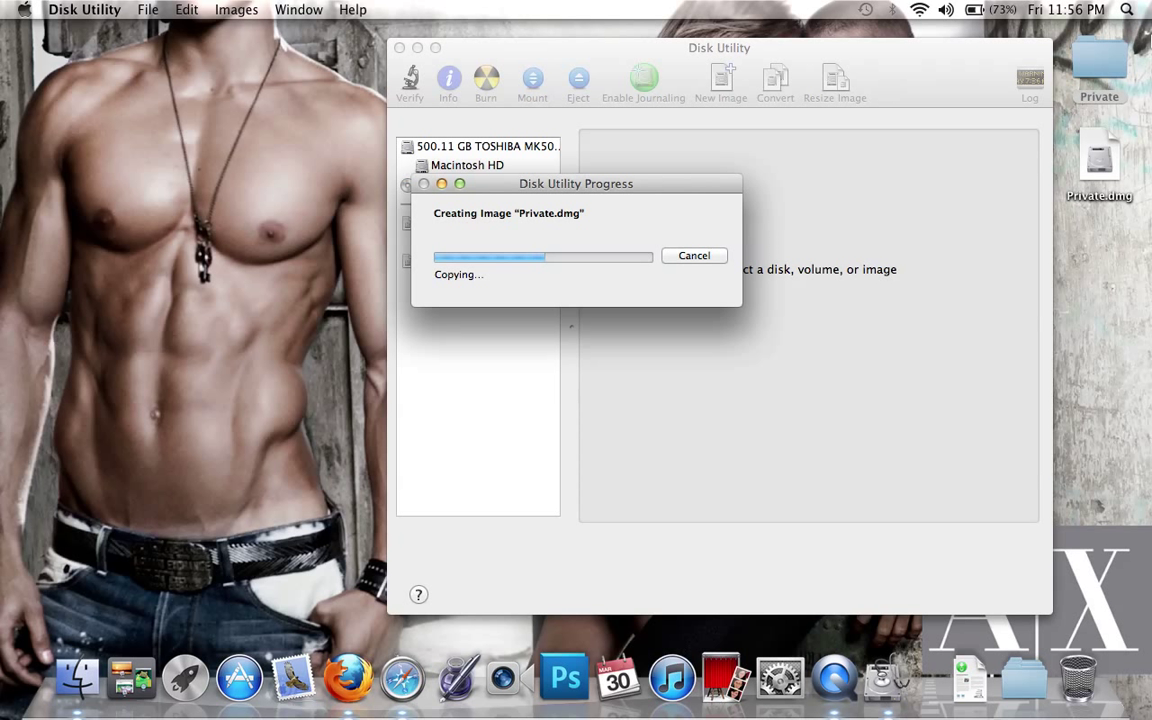
{"action": "mouse_move", "coordinate": [888, 224]}
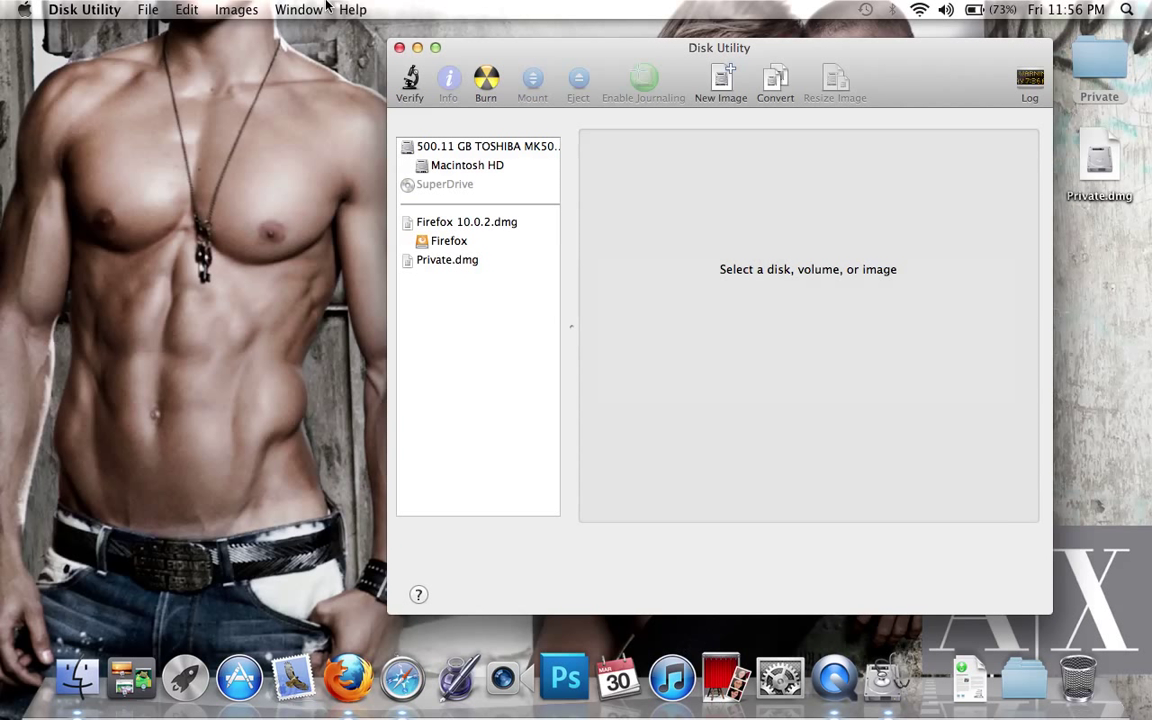
{"action": "left_click", "coordinate": [84, 8]}
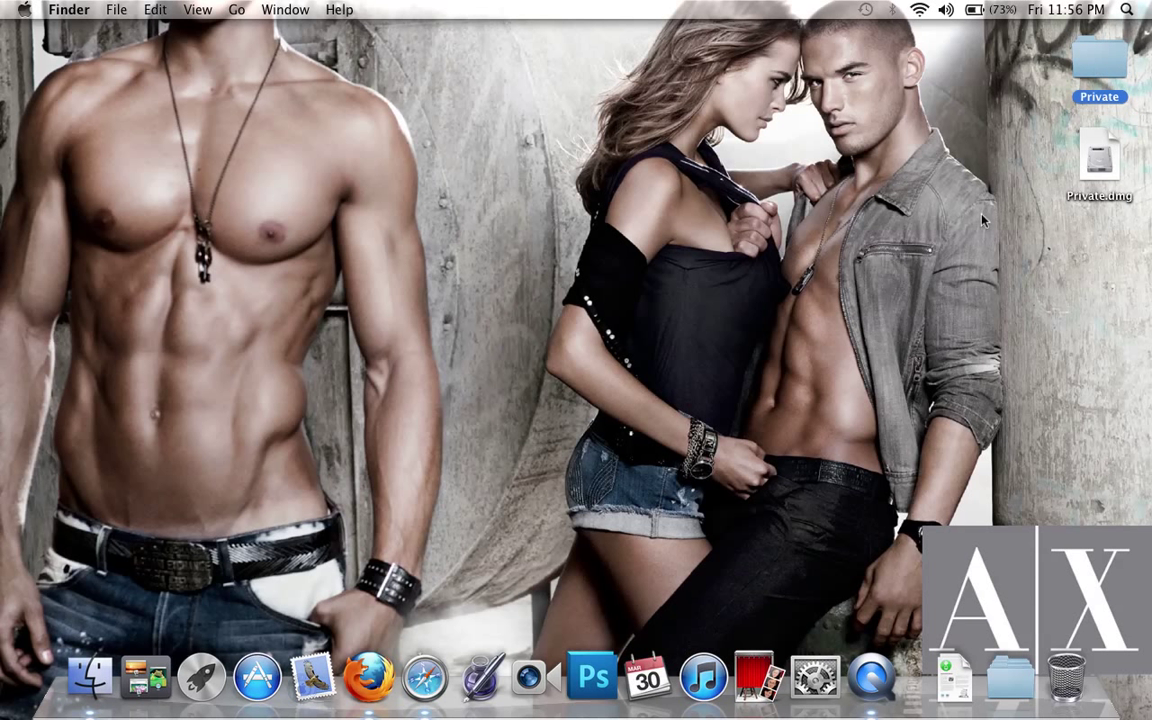
Eject the mounted Private disk by dragging it to the Trash
{"action": "left_click", "coordinate": [1100, 160]}
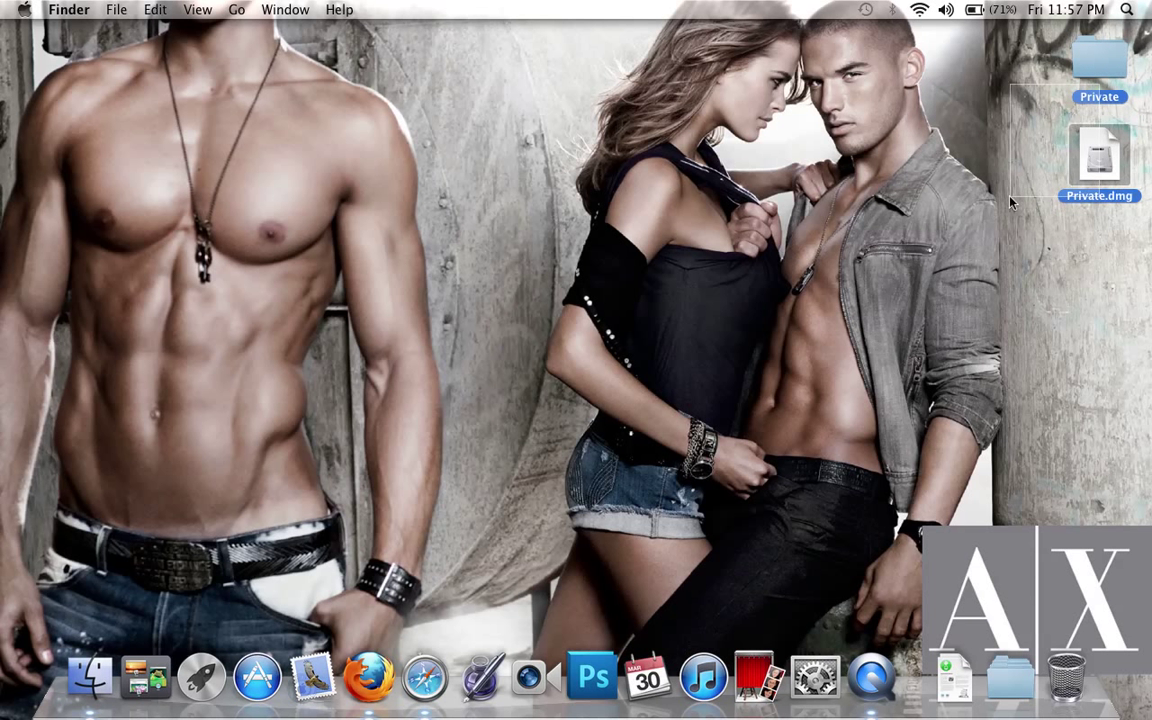
{"action": "left_click_drag", "start_coordinate": [1100, 64], "coordinate": [1036, 556]}
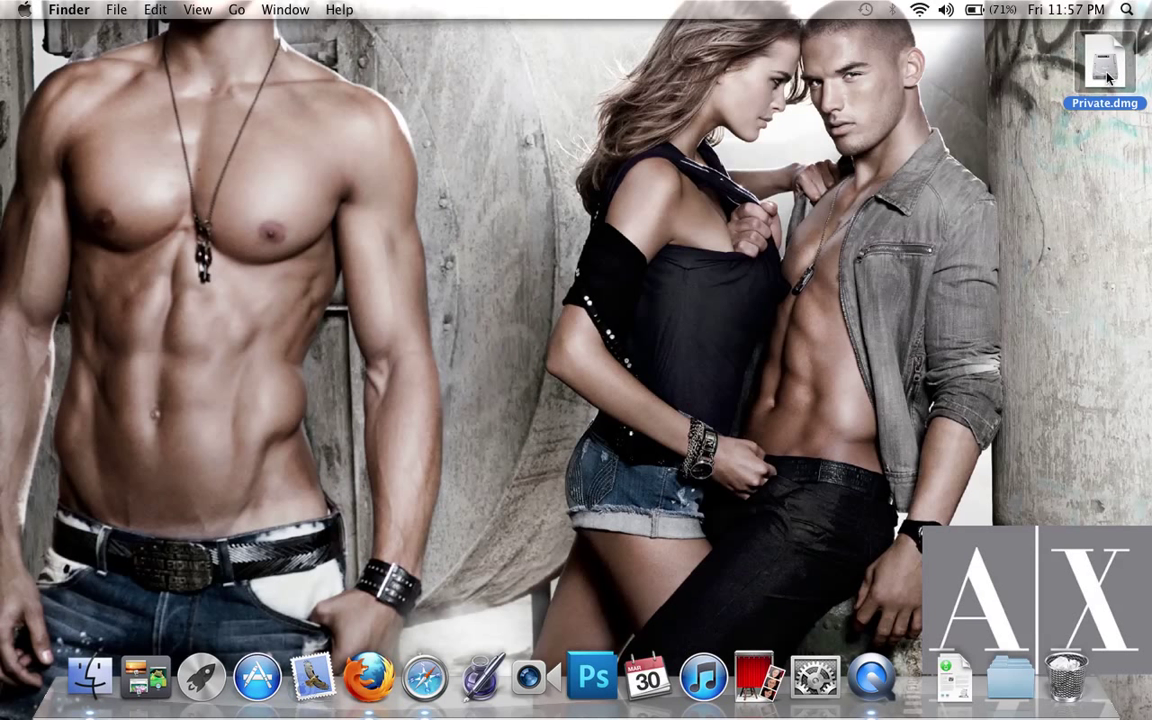
Reopen Private.dmg from the desktop and unlock it with its password
{"action": "double_click", "coordinate": [1104, 64]}
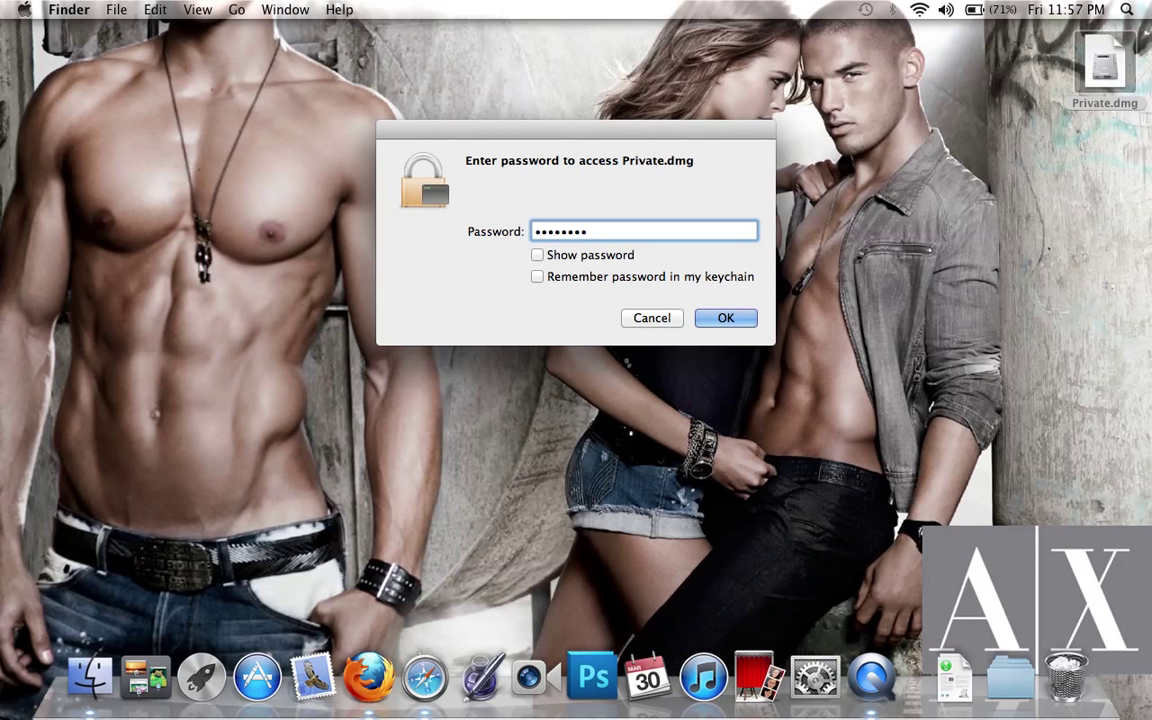
{"action": "mouse_move", "coordinate": [576, 328]}
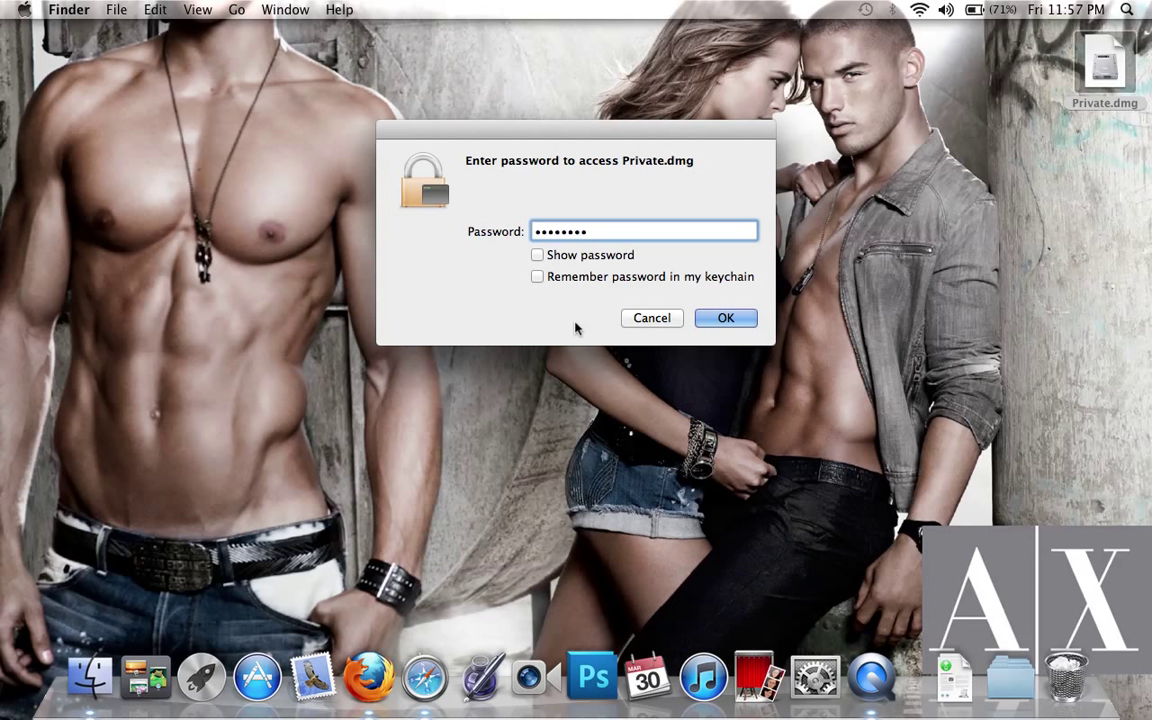
{"action": "left_click", "coordinate": [726, 316]}
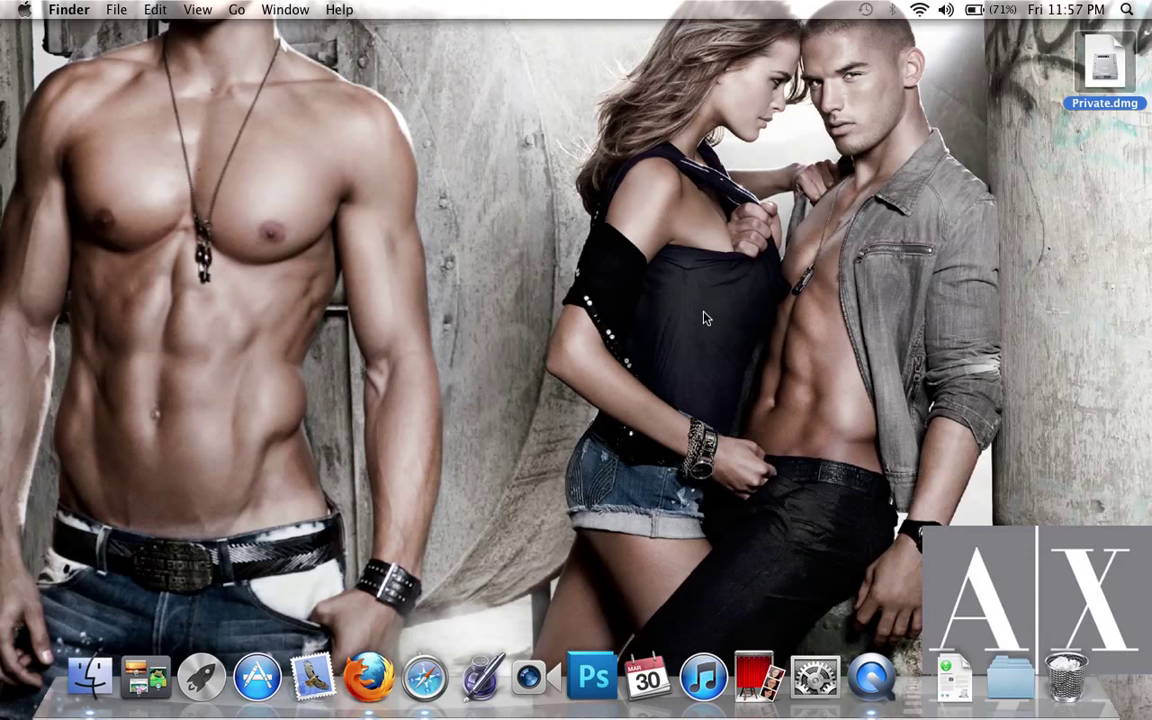
Show the unlocked Private disk's three screen recordings in a Finder window
{"action": "left_click", "coordinate": [88, 676]}
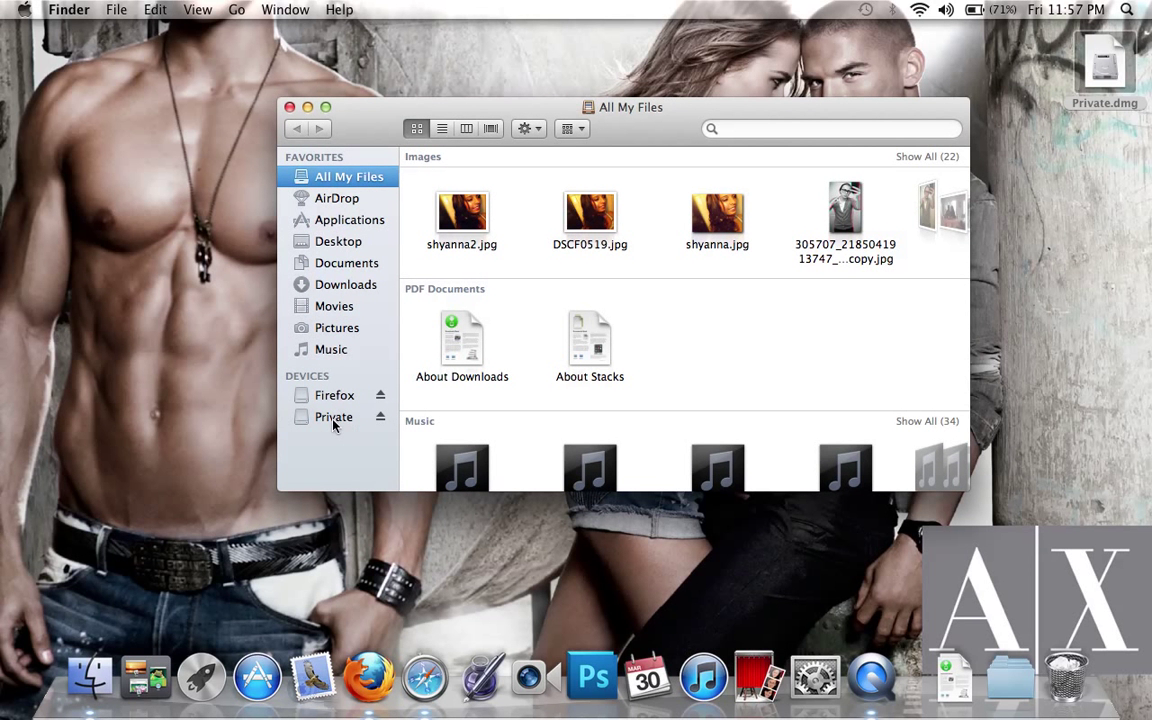
{"action": "left_click", "coordinate": [334, 416]}
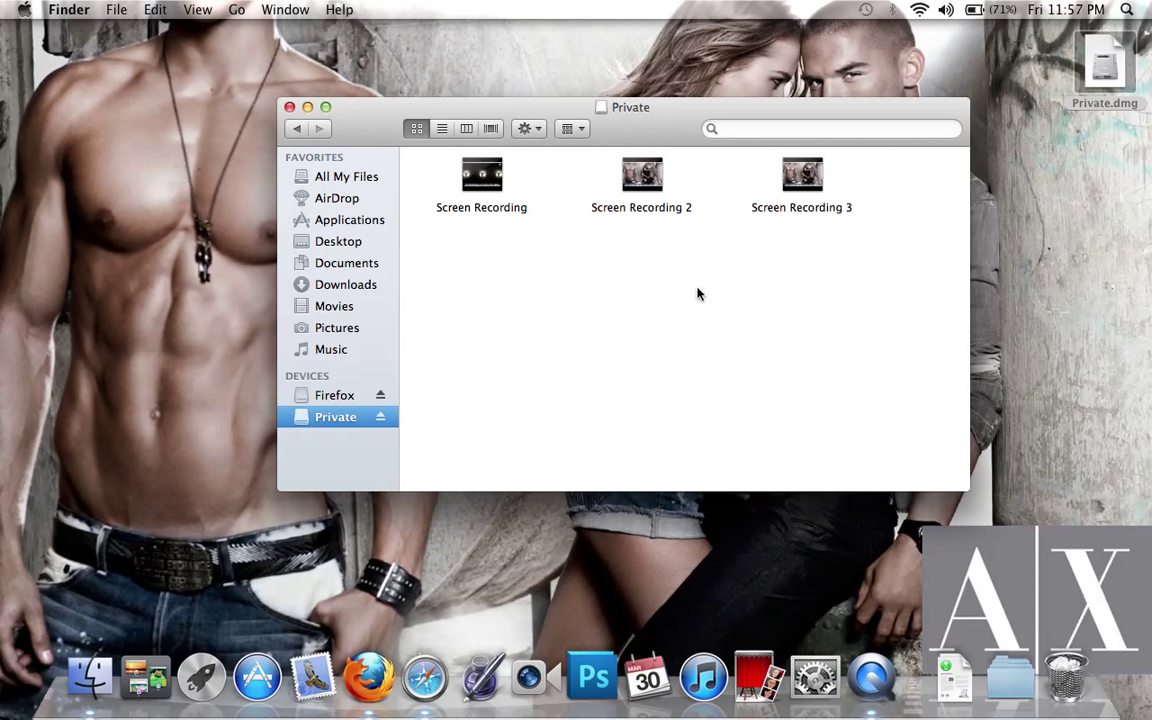
{"action": "mouse_move", "coordinate": [920, 270]}
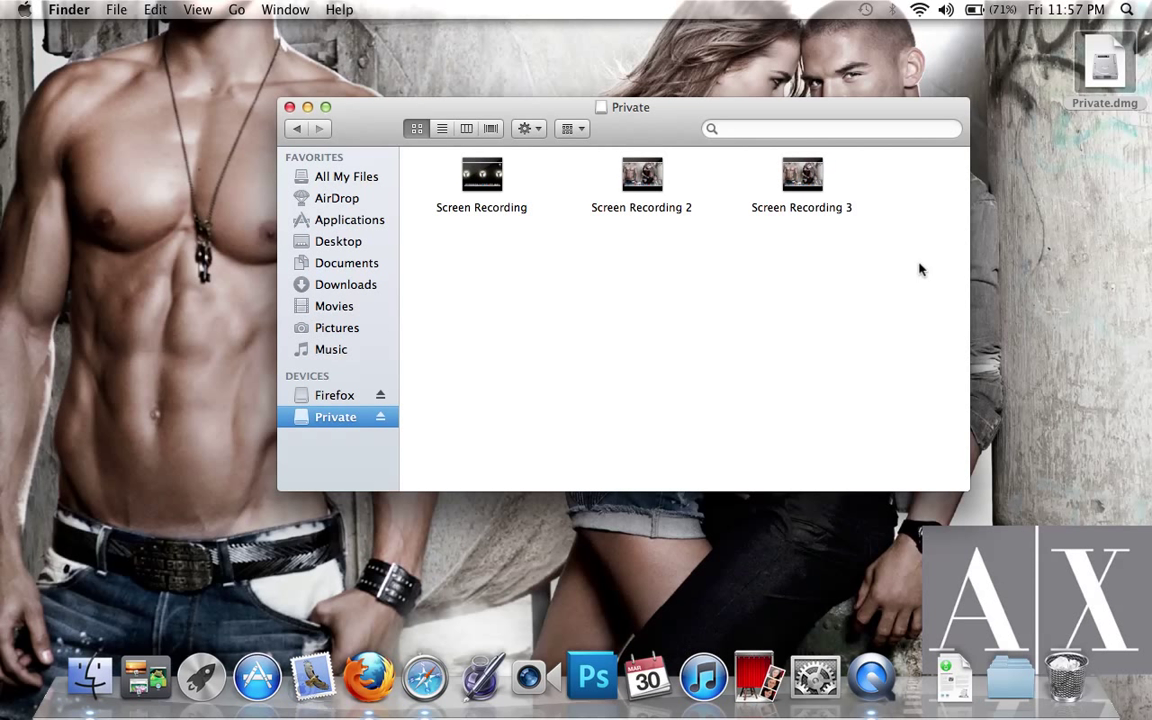
{"action": "mouse_move", "coordinate": [770, 226]}
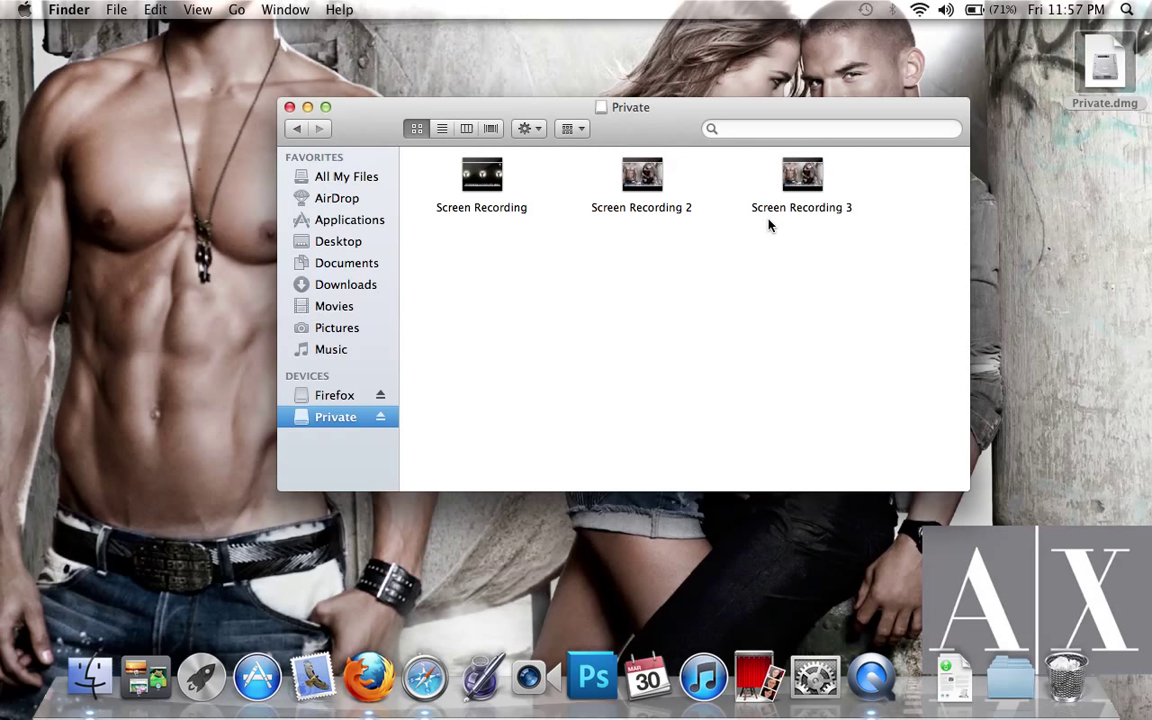
{"action": "mouse_move", "coordinate": [544, 158]}
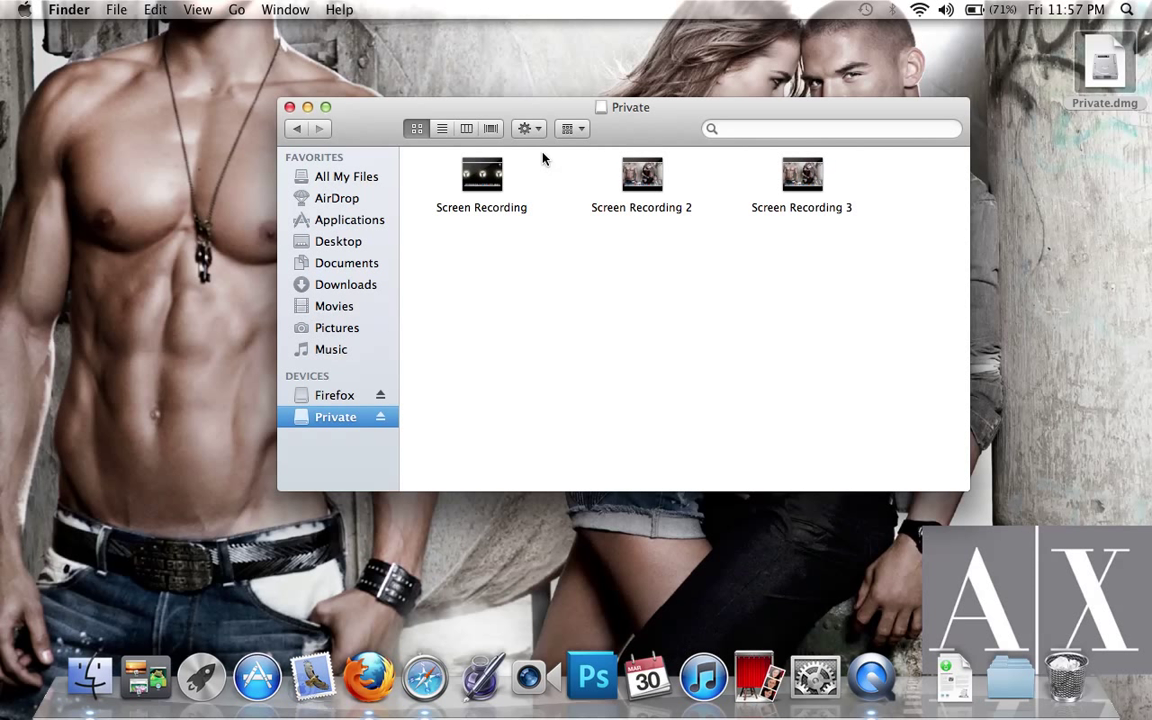
{"action": "mouse_move", "coordinate": [764, 198]}
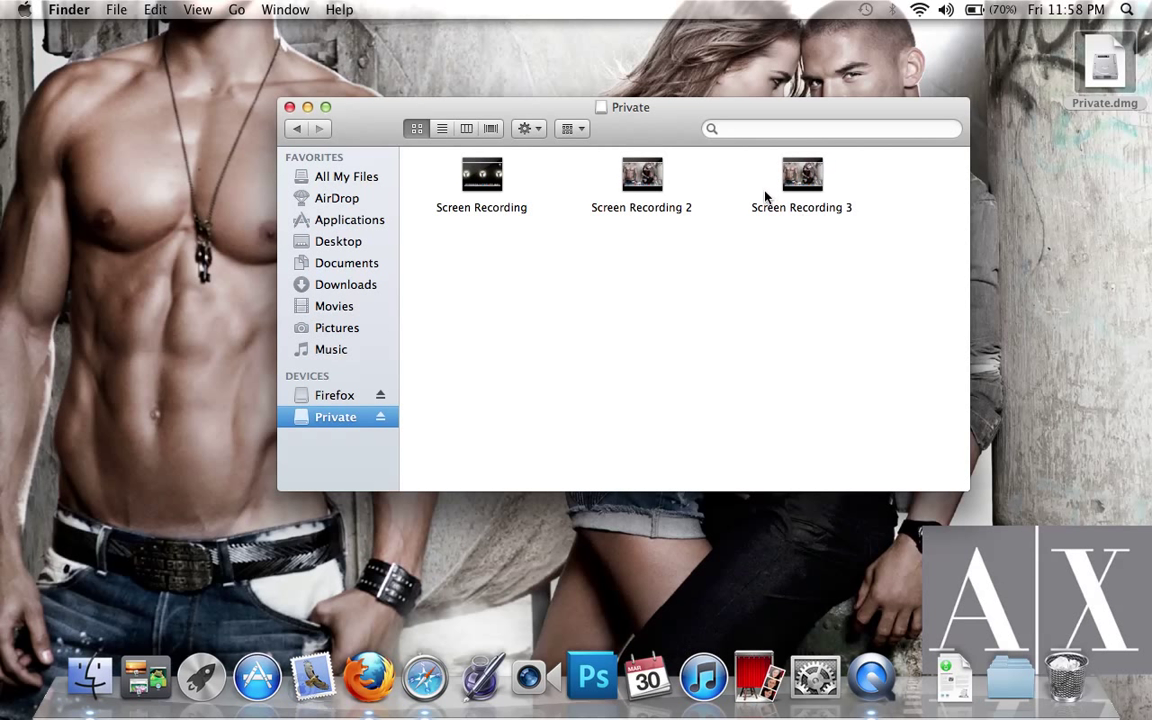
{"action": "mouse_move", "coordinate": [404, 562]}
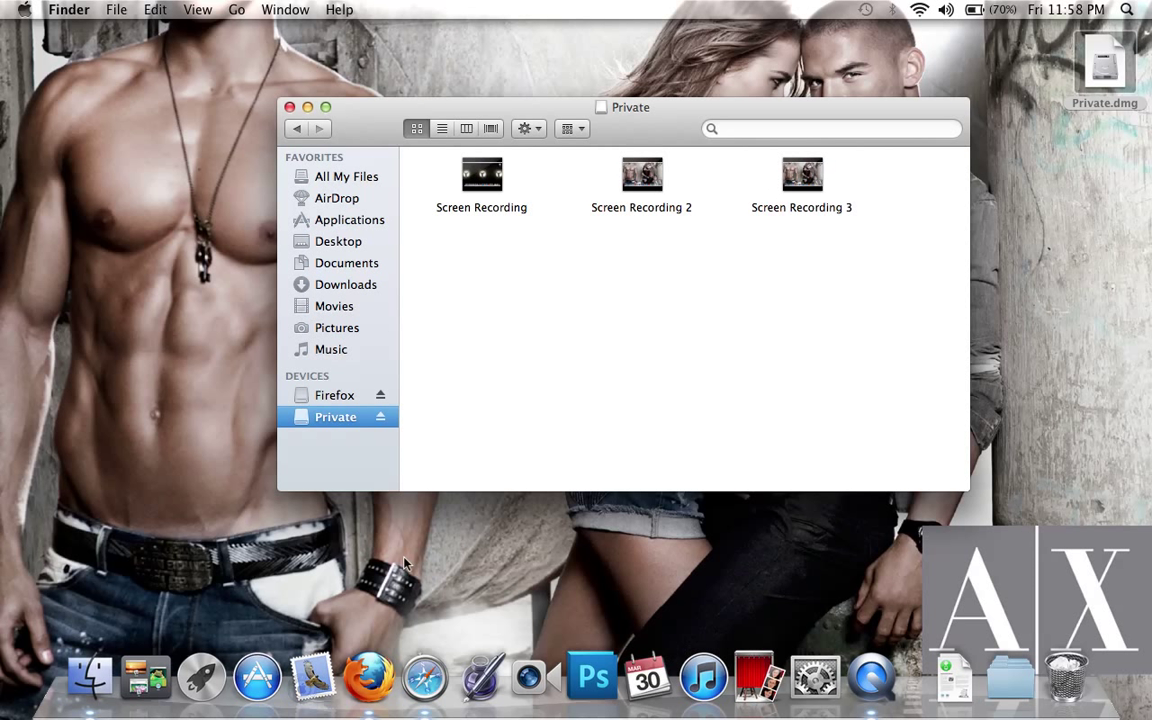
{"action": "mouse_move", "coordinate": [378, 430]}
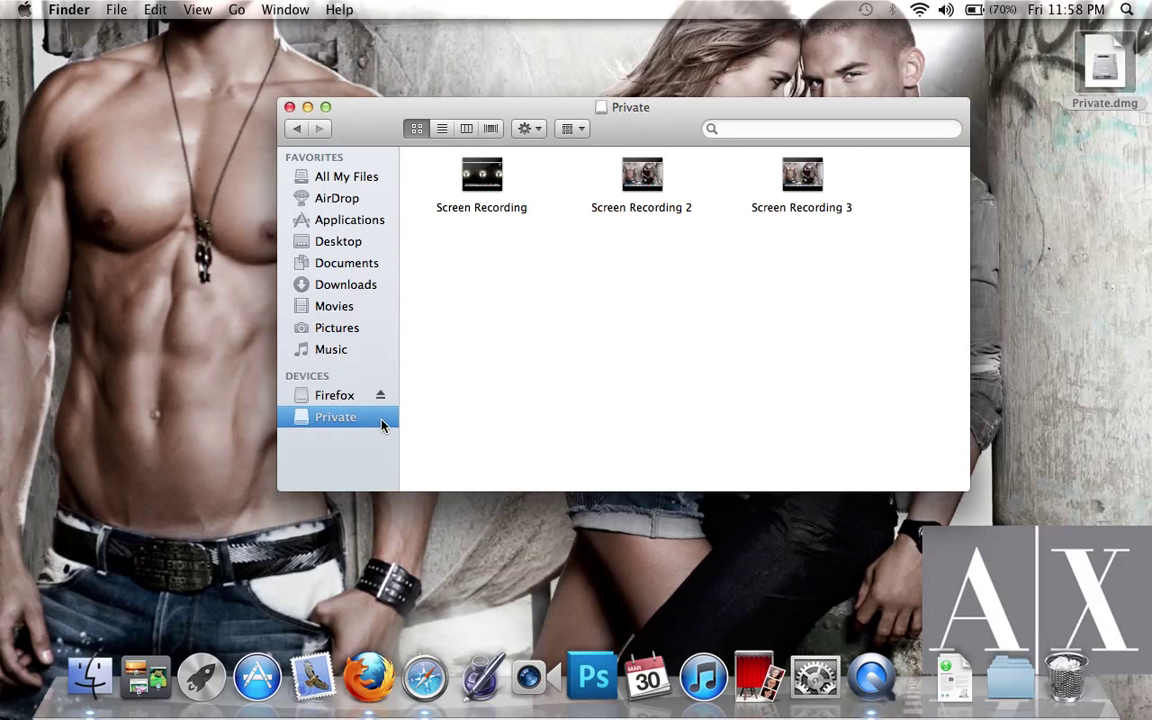
Eject Private from the sidebar, confirm it is gone from Devices, and close Finder
{"action": "left_click", "coordinate": [88, 676]}
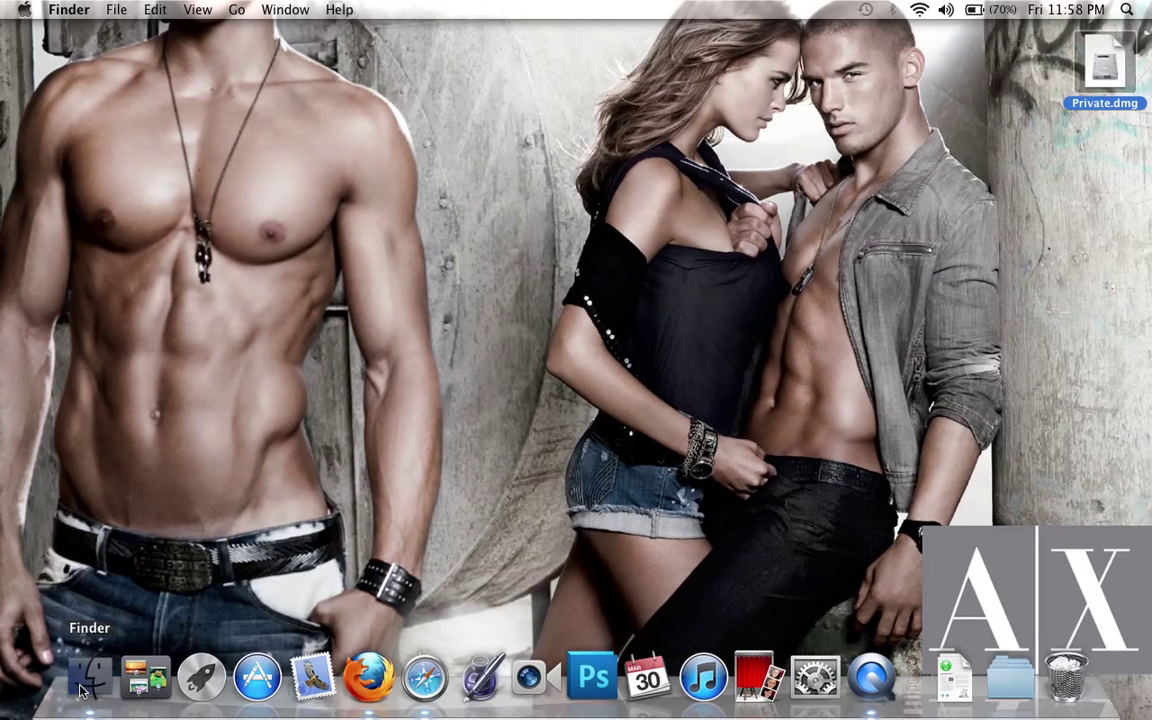
{"action": "left_click", "coordinate": [88, 678]}
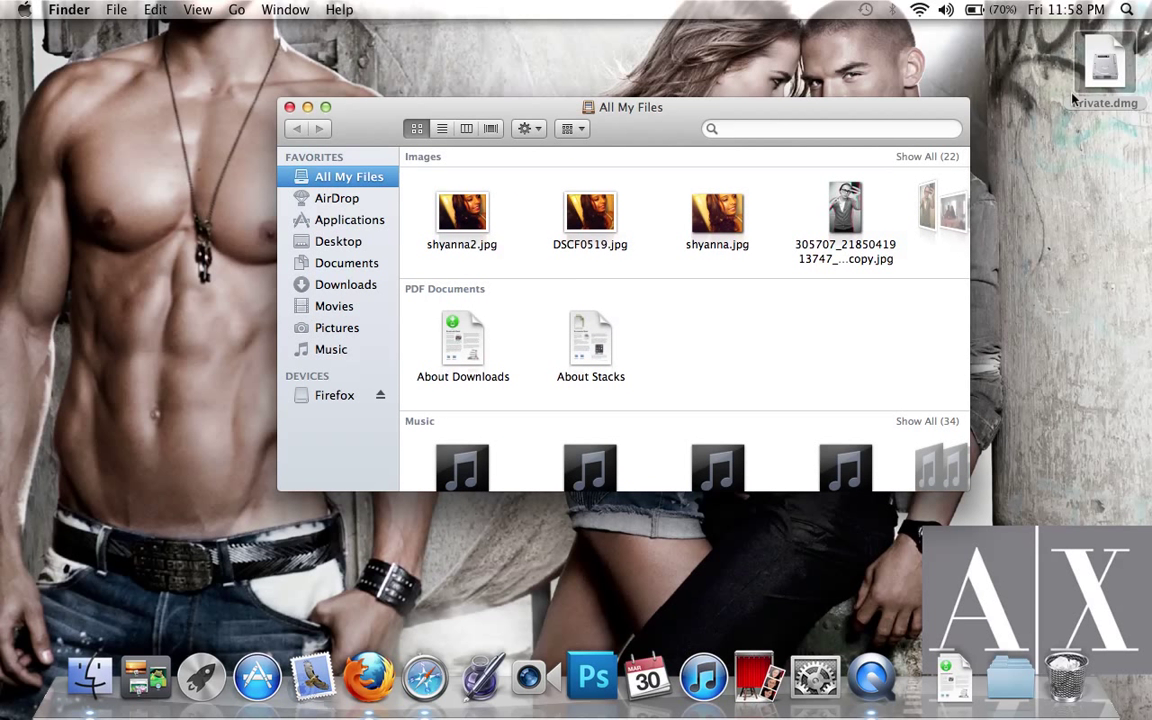
{"action": "mouse_move", "coordinate": [292, 12]}
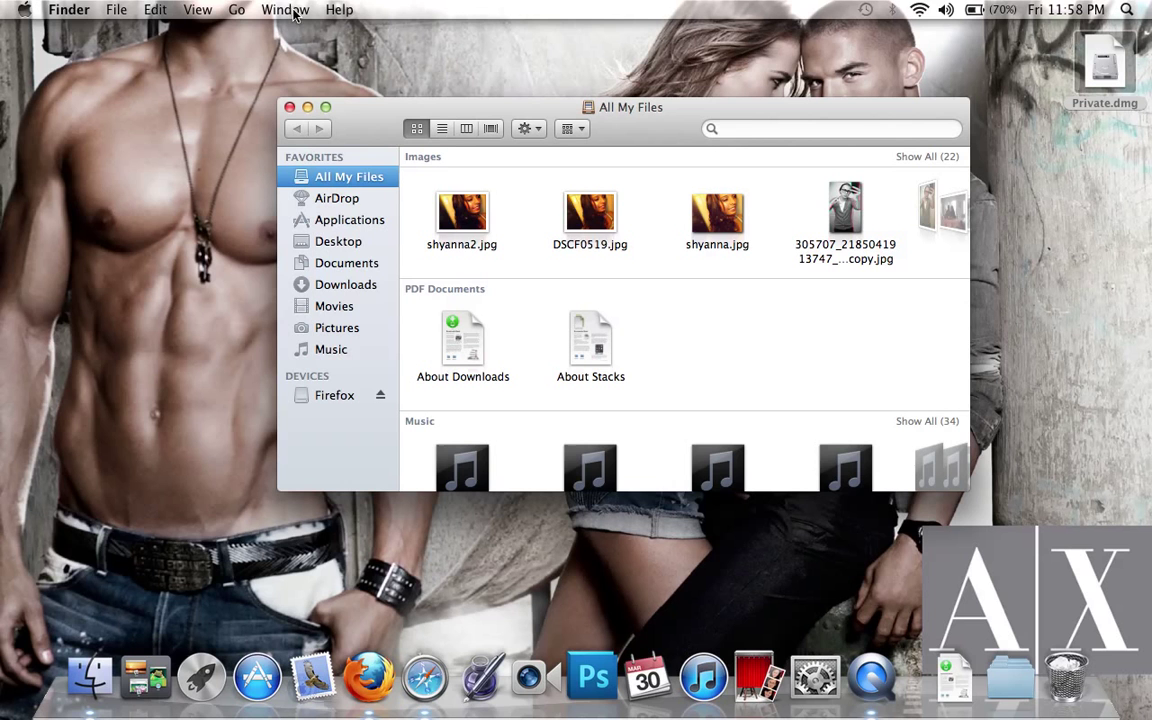
{"action": "left_click", "coordinate": [290, 108]}
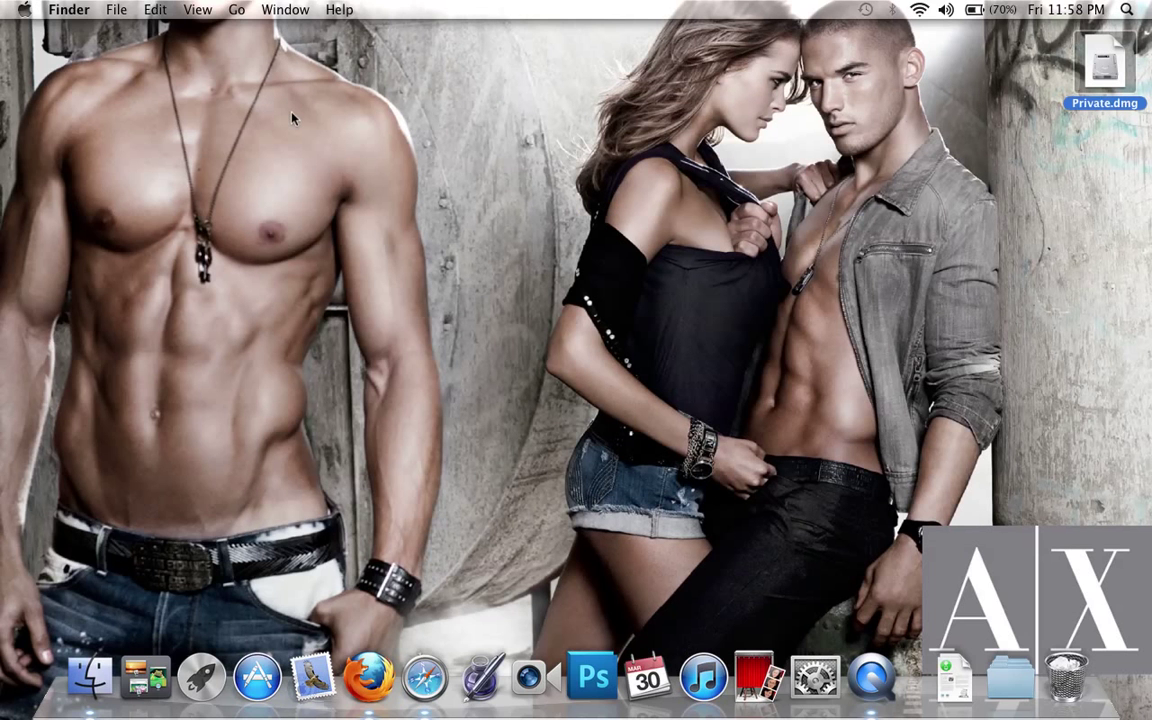